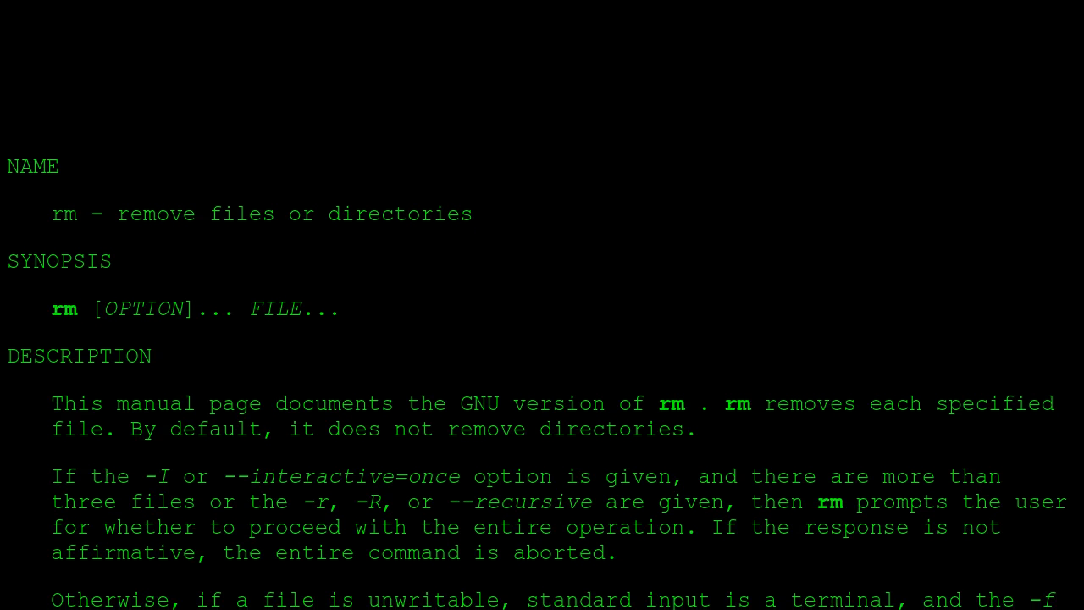
scroll("down", 3)
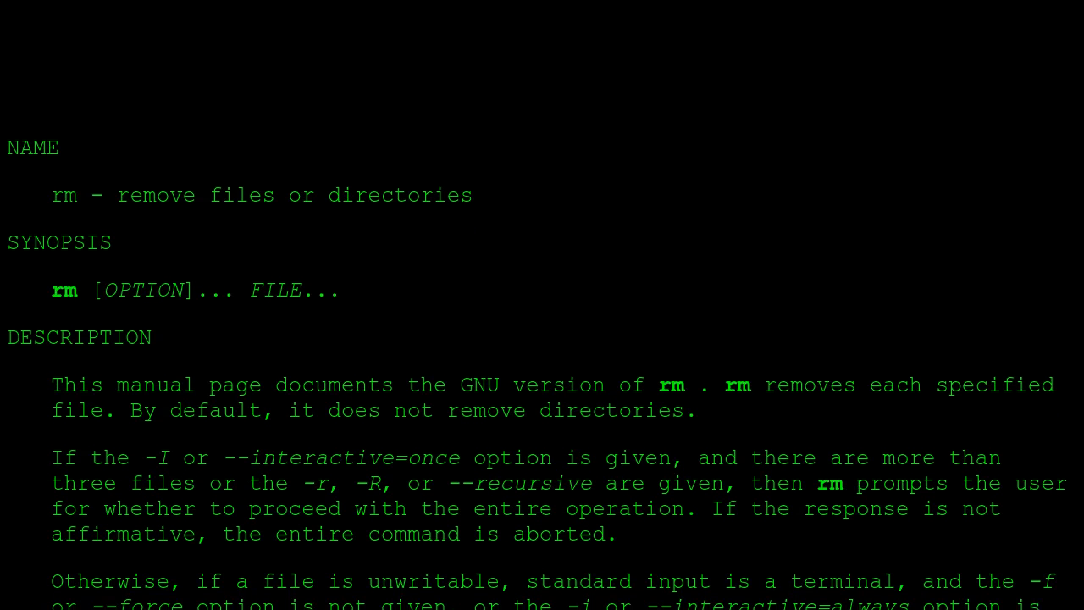
scroll("down", 3)
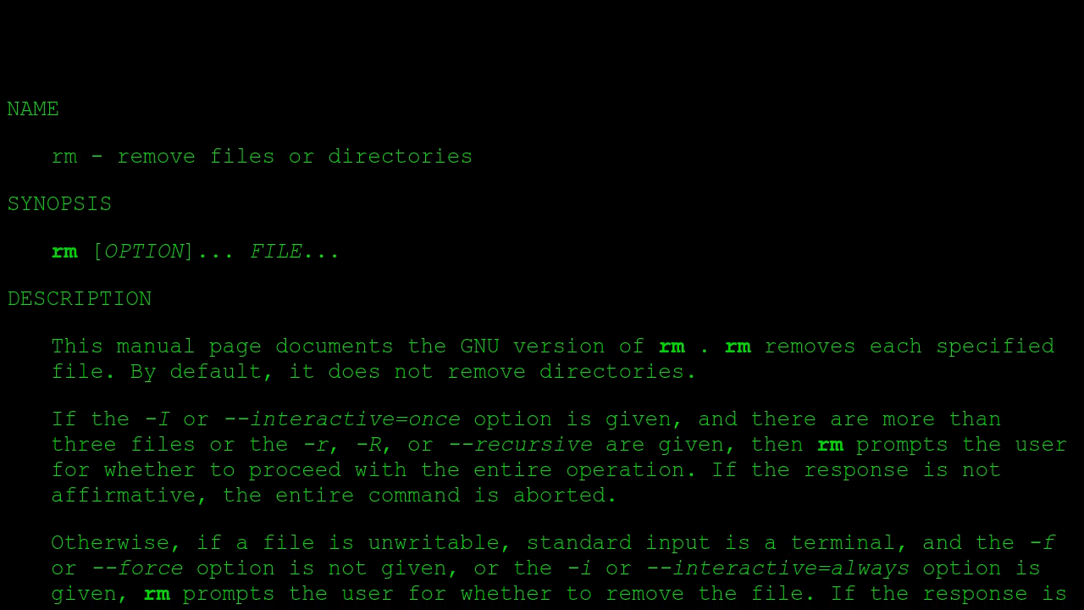
scroll("down", 3)
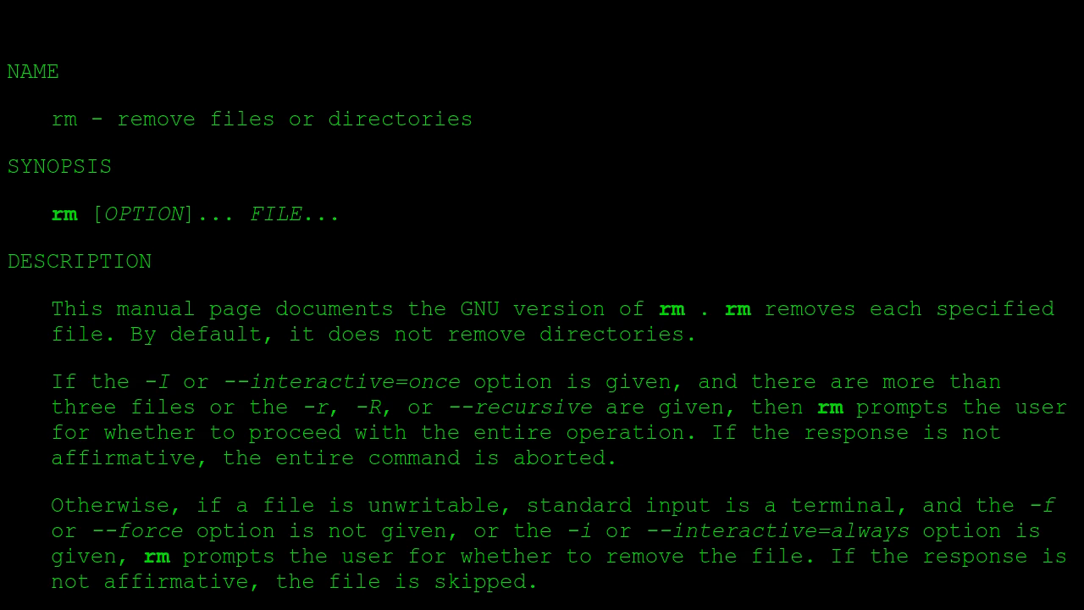
scroll("down", 3)
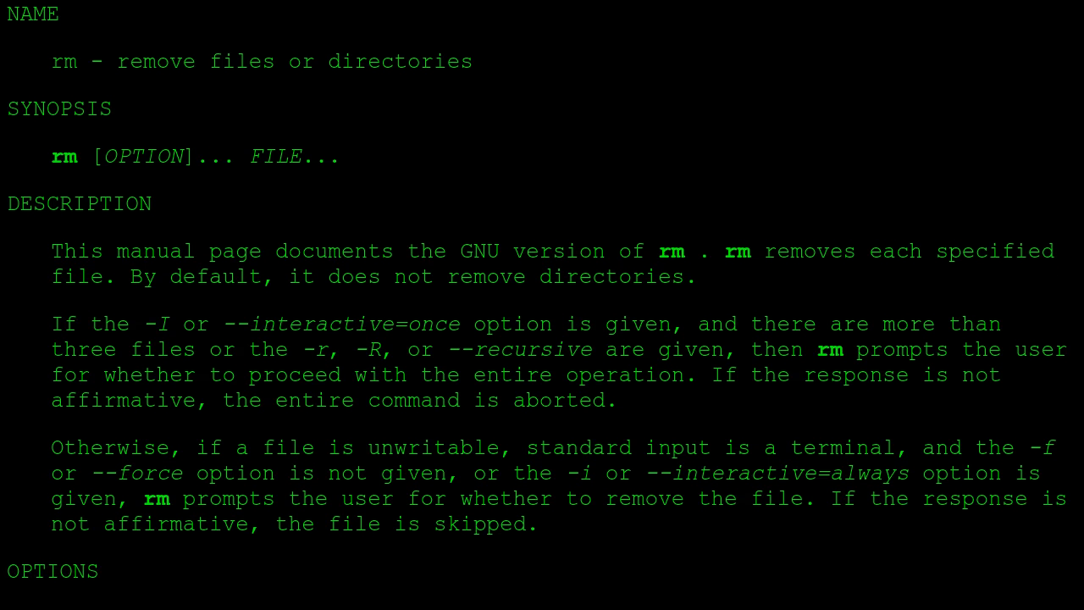
scroll("down", 3)
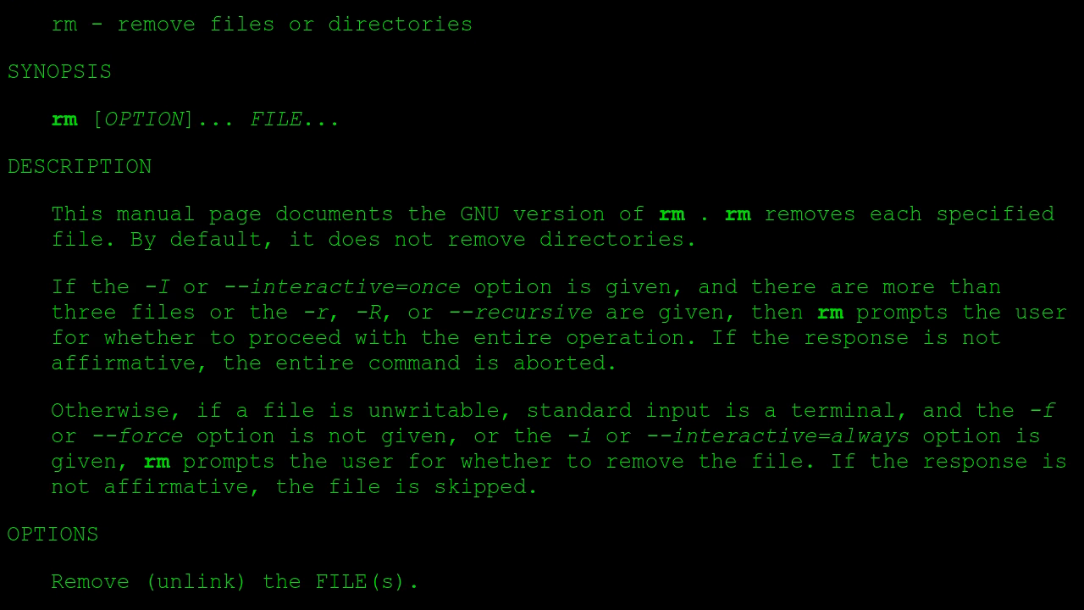
scroll("down", 3)
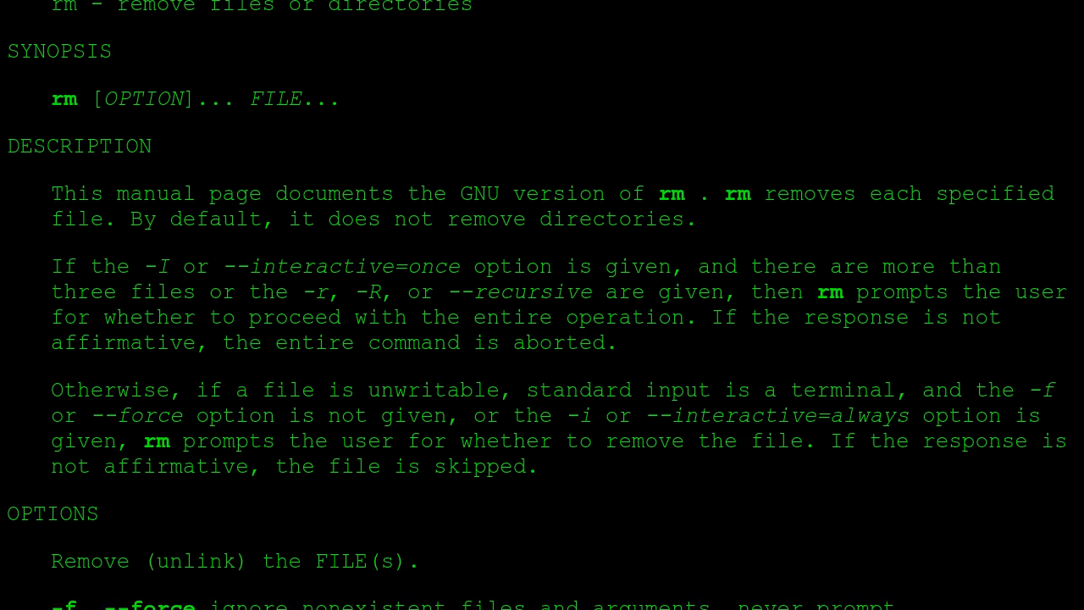
scroll("down", 3)
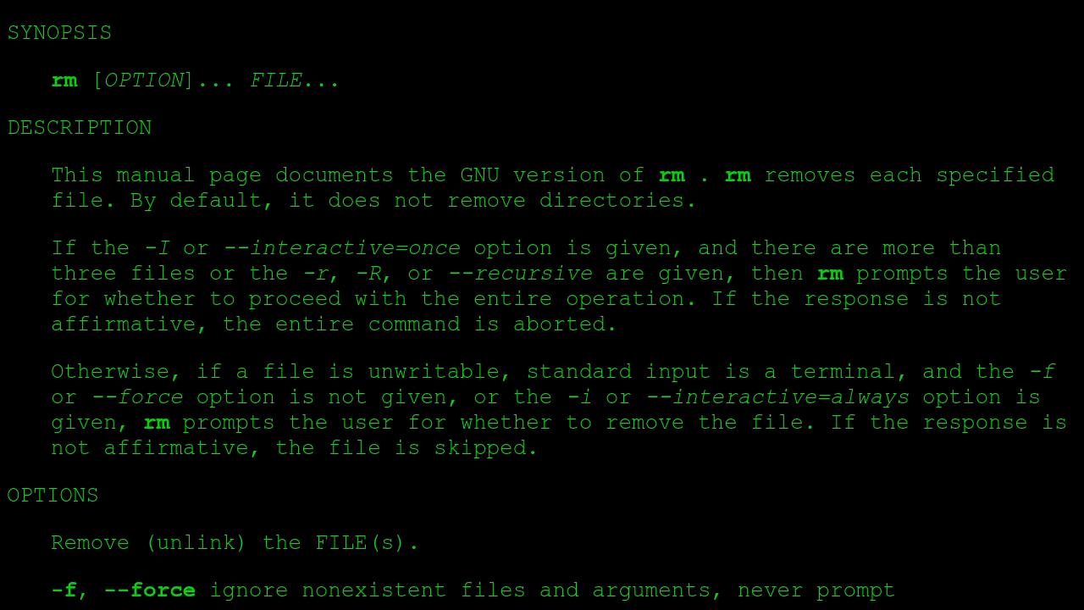
scroll("down", 3)
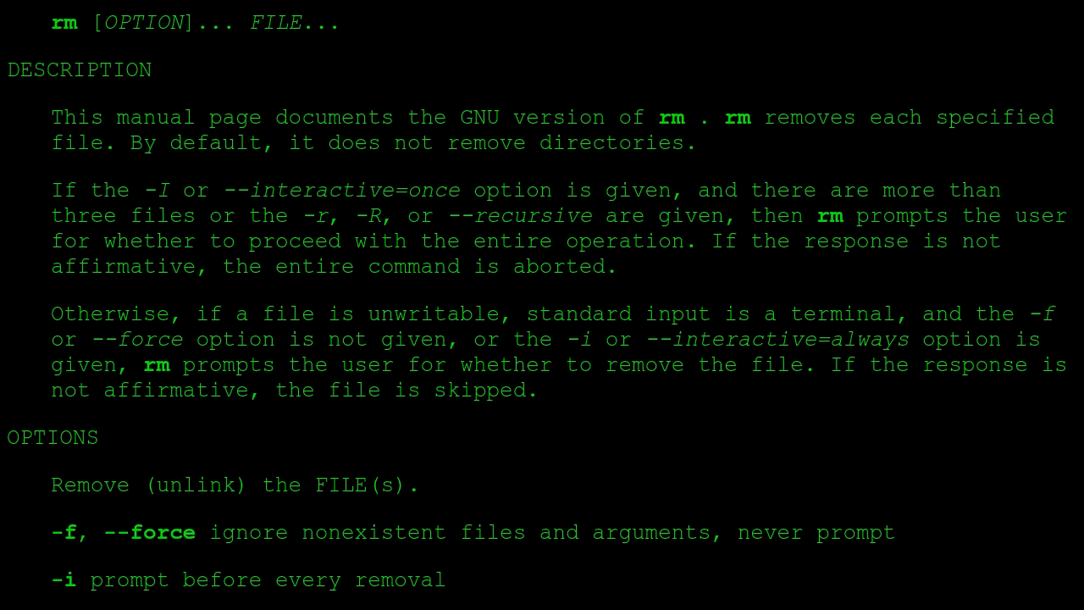
scroll("down", 3)
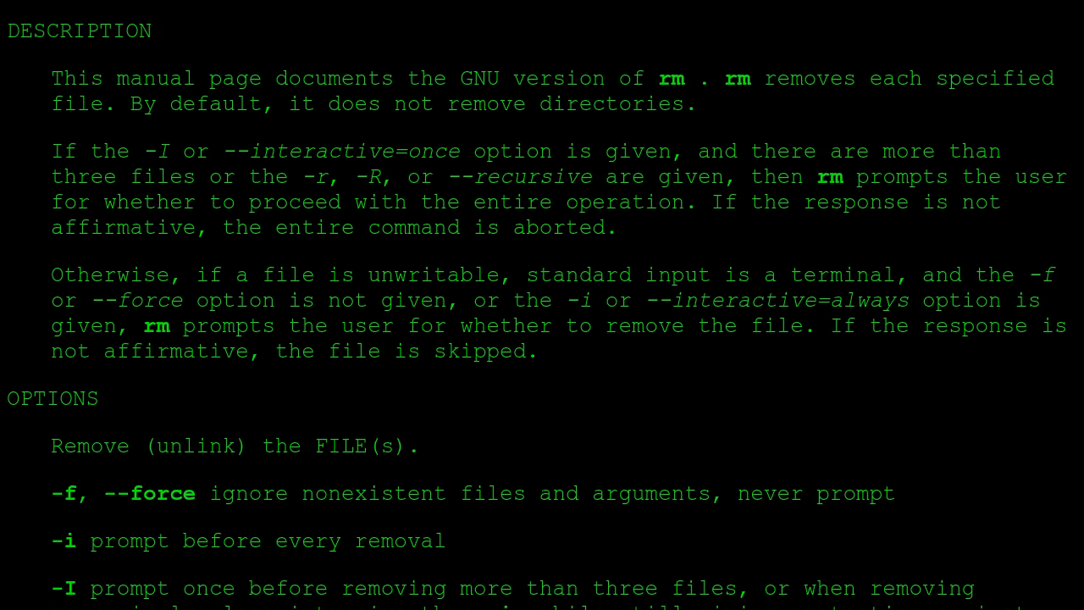
scroll("down", 3)
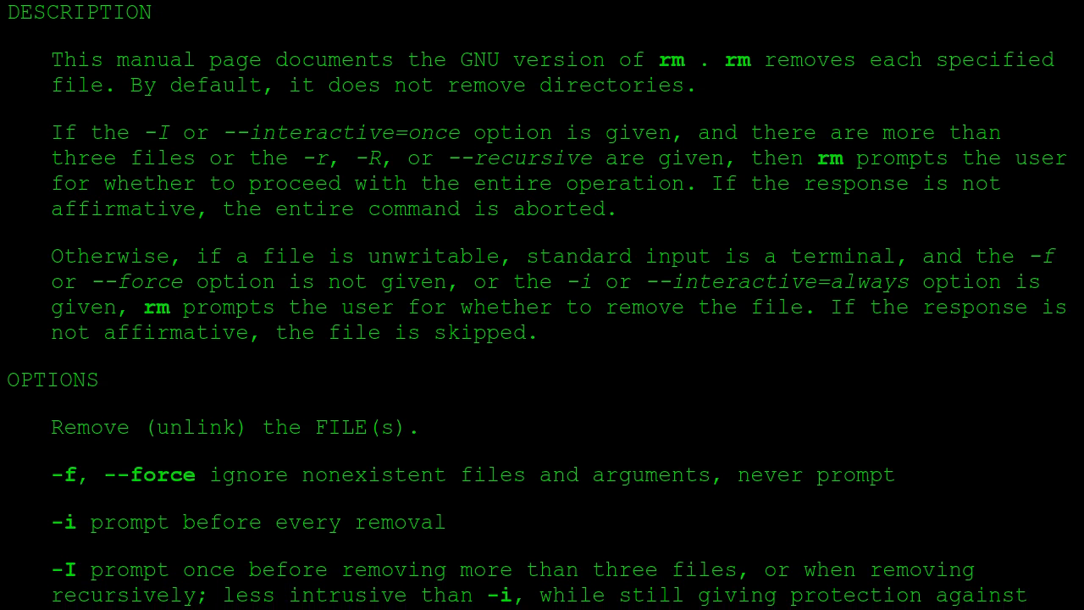
scroll("down", 3)
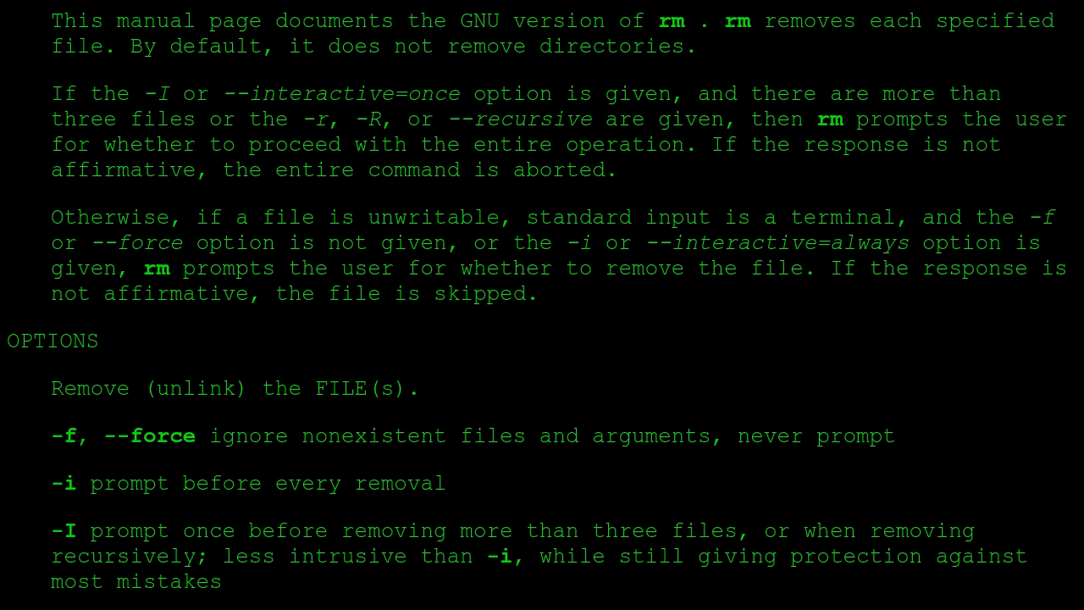
scroll("down", 3)
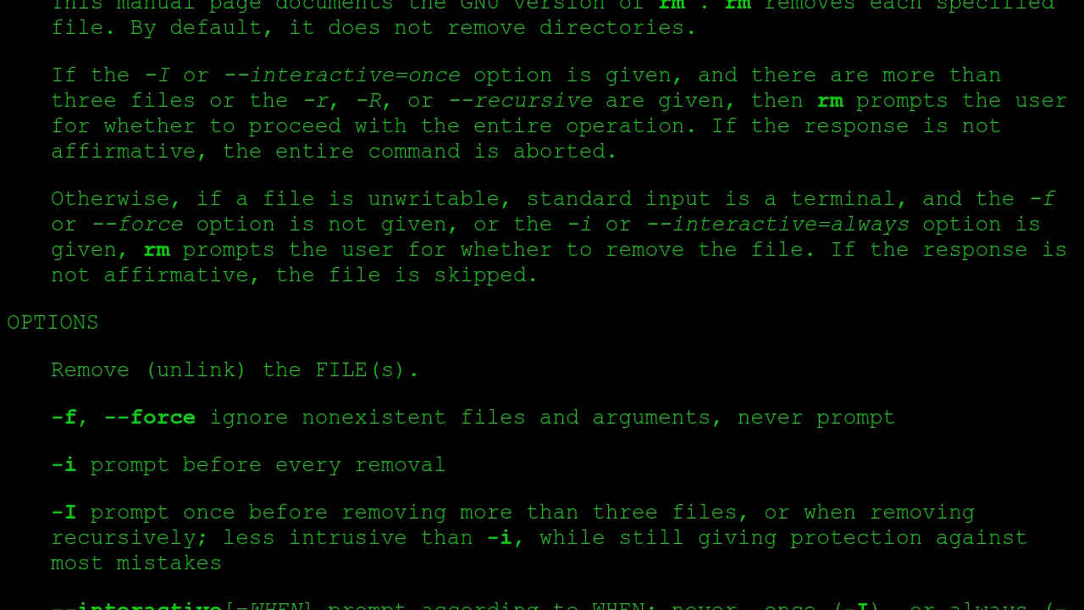
scroll("down", 3)
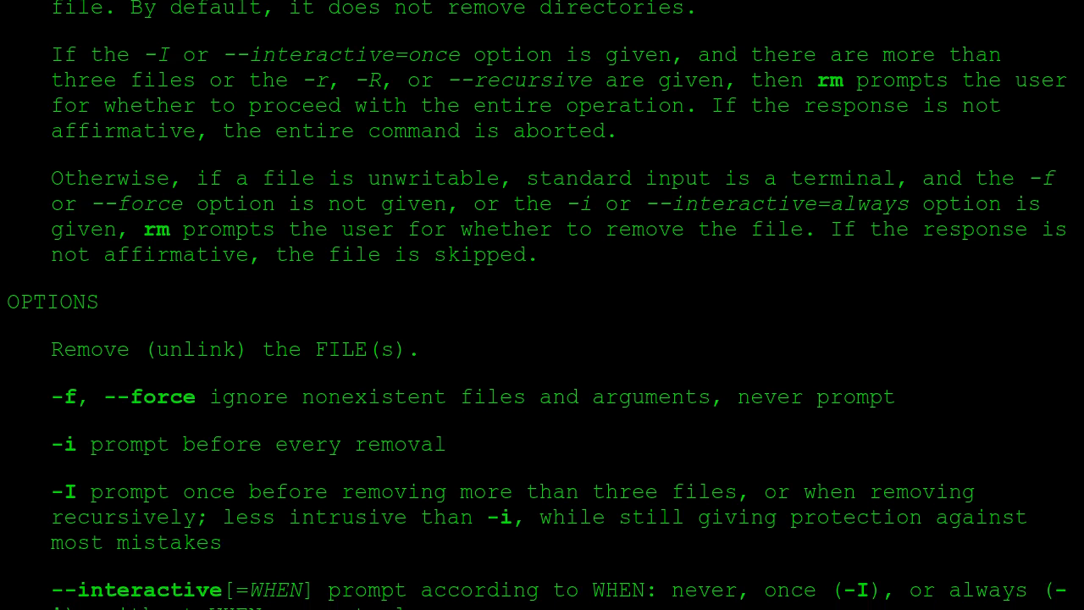
scroll("down", 3)
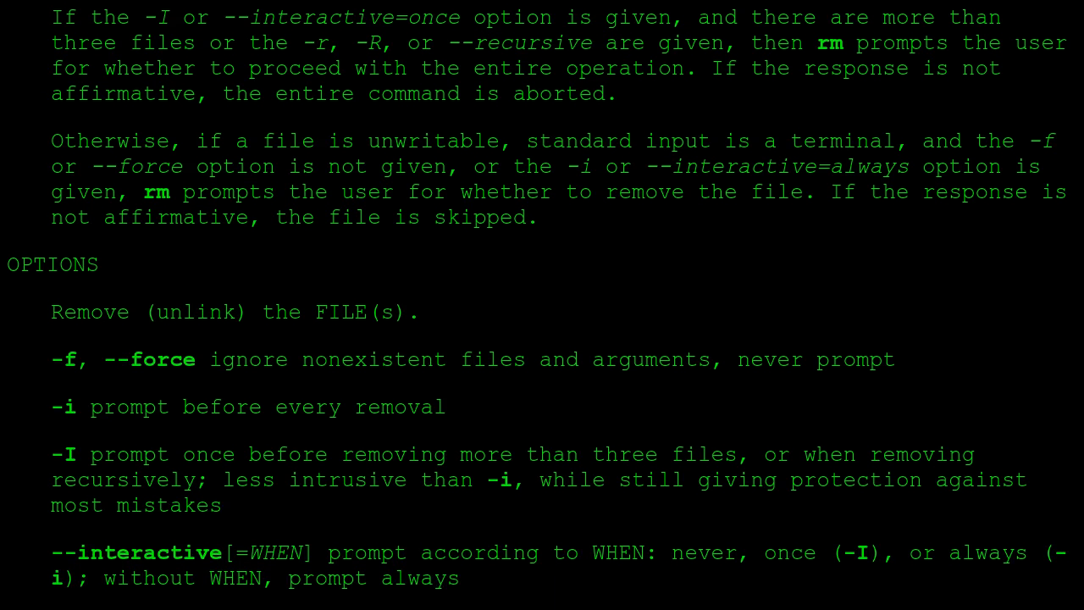
scroll("down", 3)
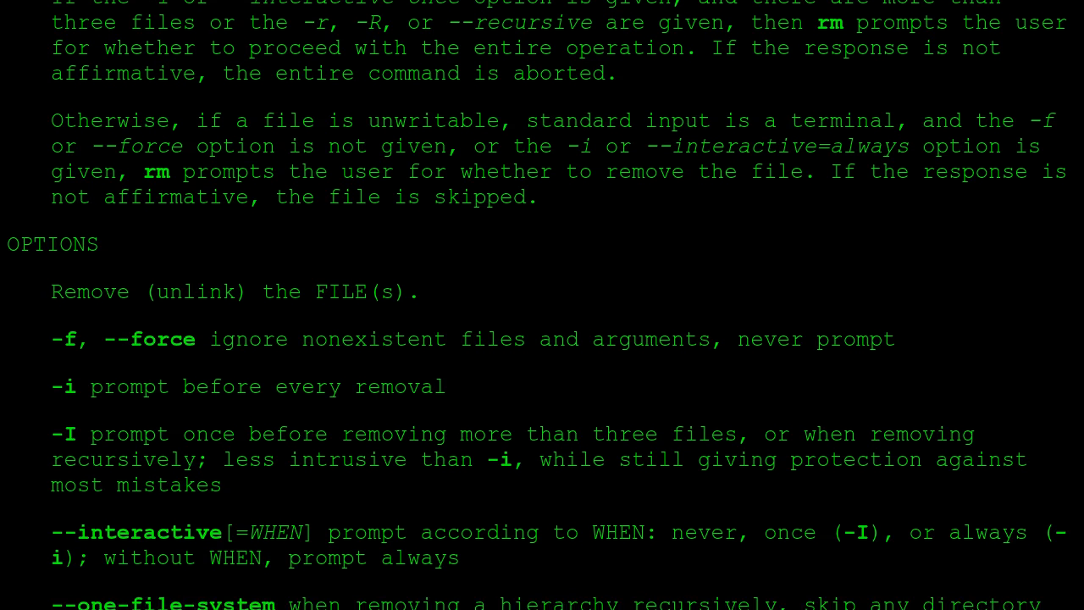
scroll("down", 3)
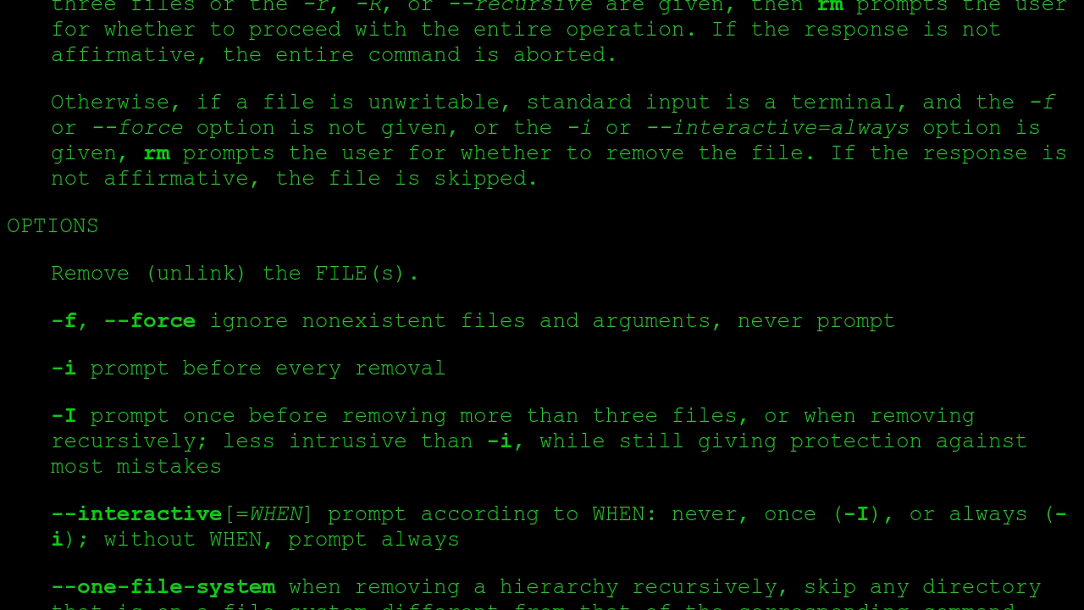
scroll("down", 3)
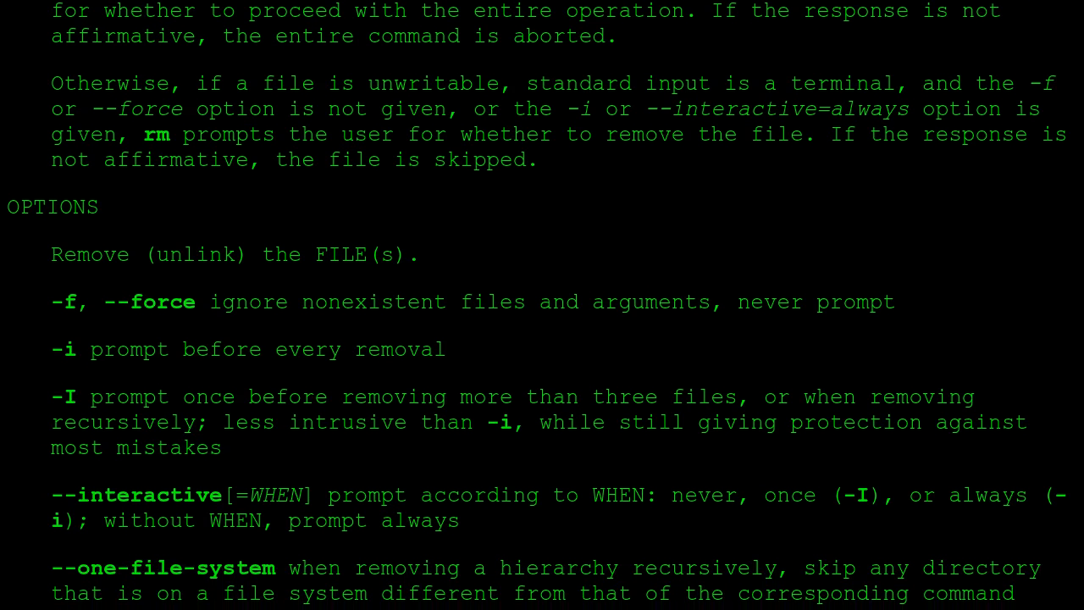
scroll("down", 3)
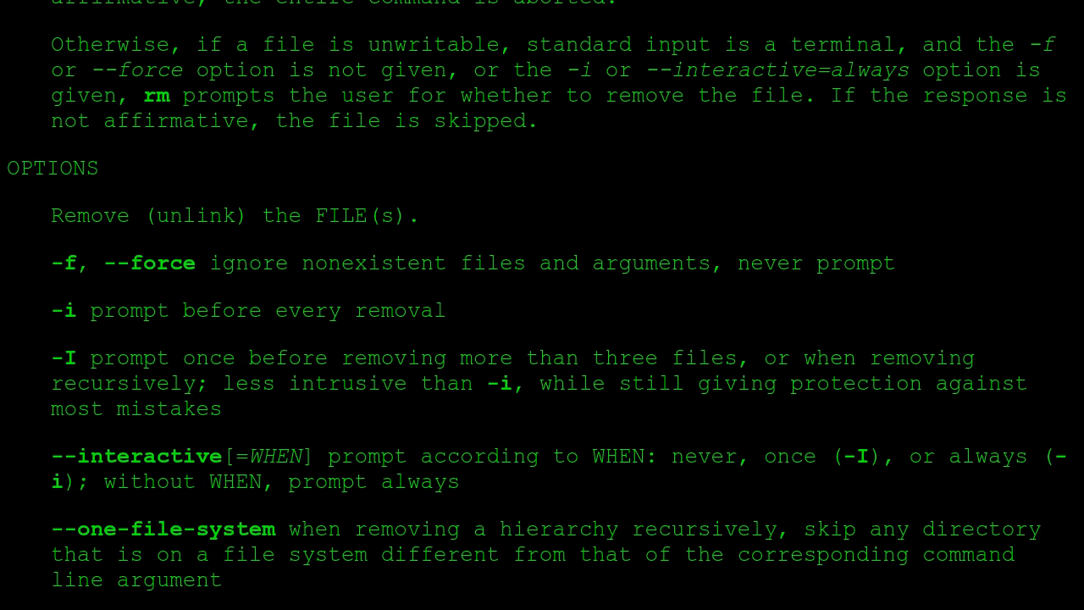
scroll("down", 3)
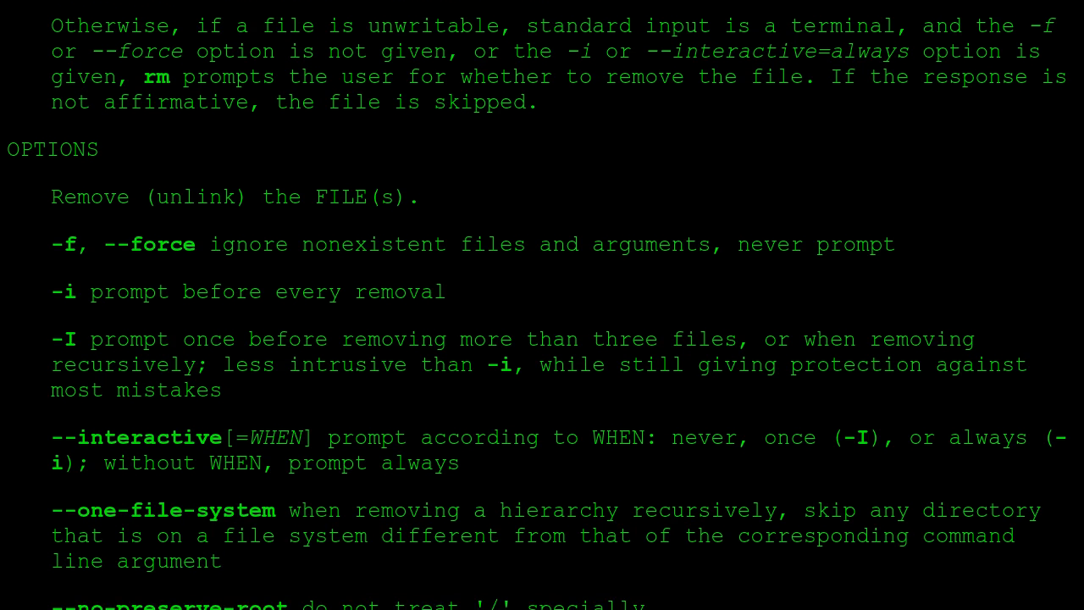
scroll("down", 3)
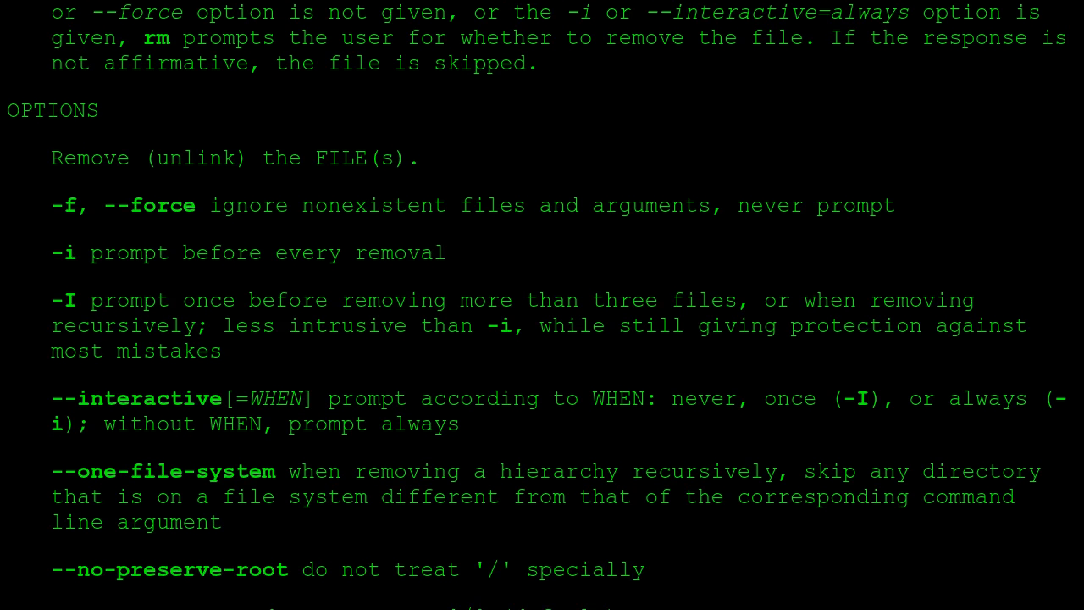
scroll("down", 3)
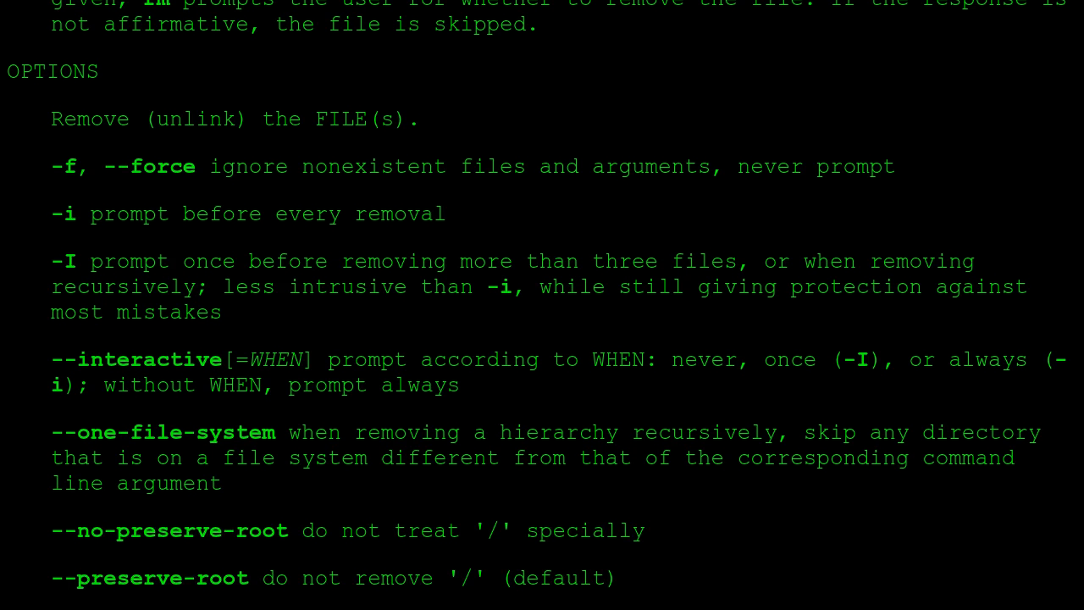
scroll("down", 3)
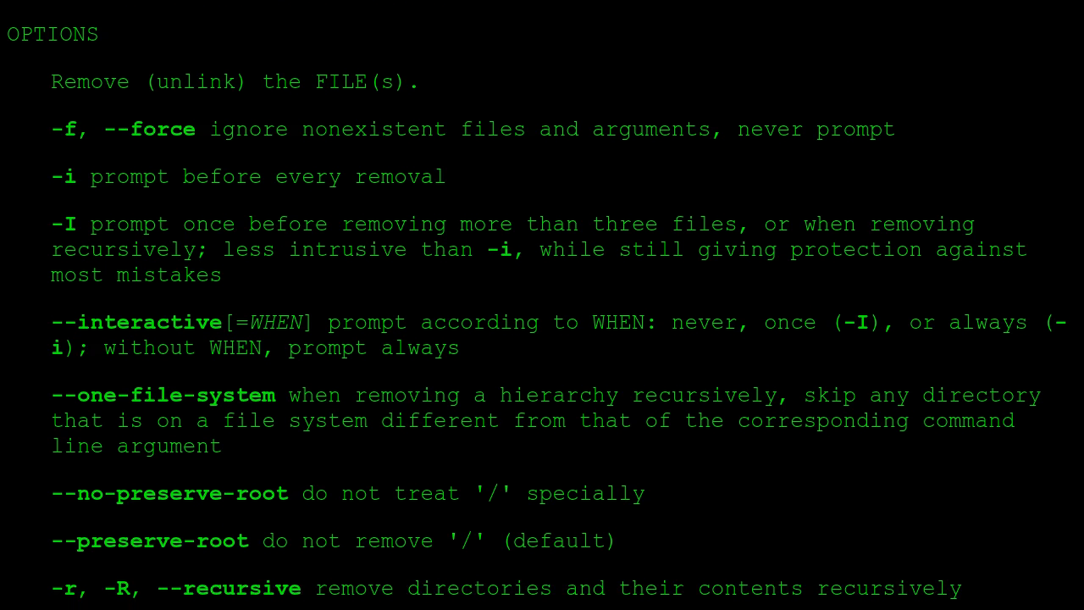
scroll("down", 3)
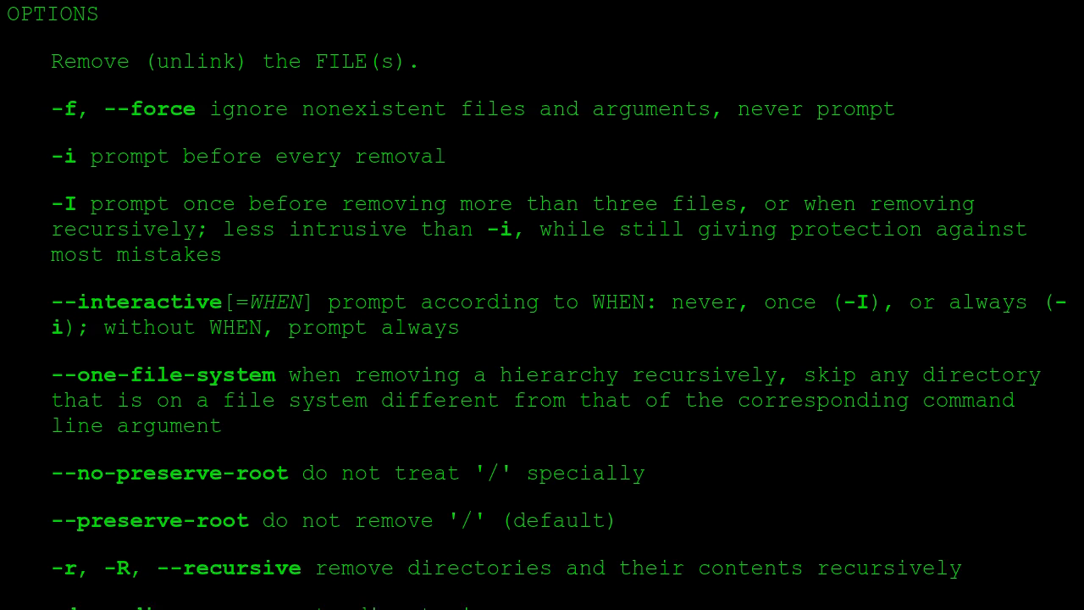
scroll("down", 3)
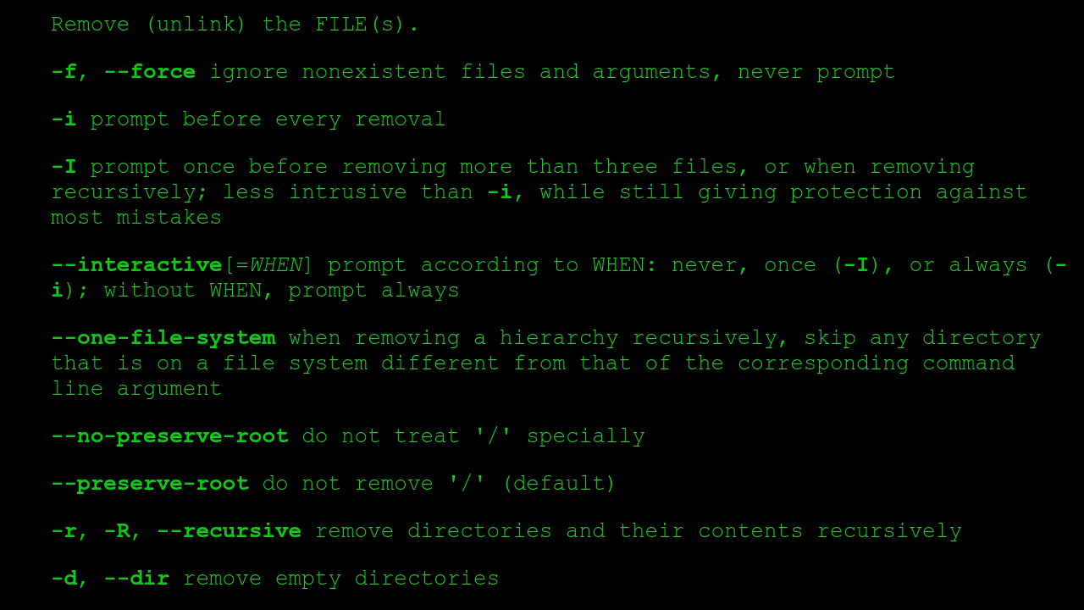
scroll("down", 3)
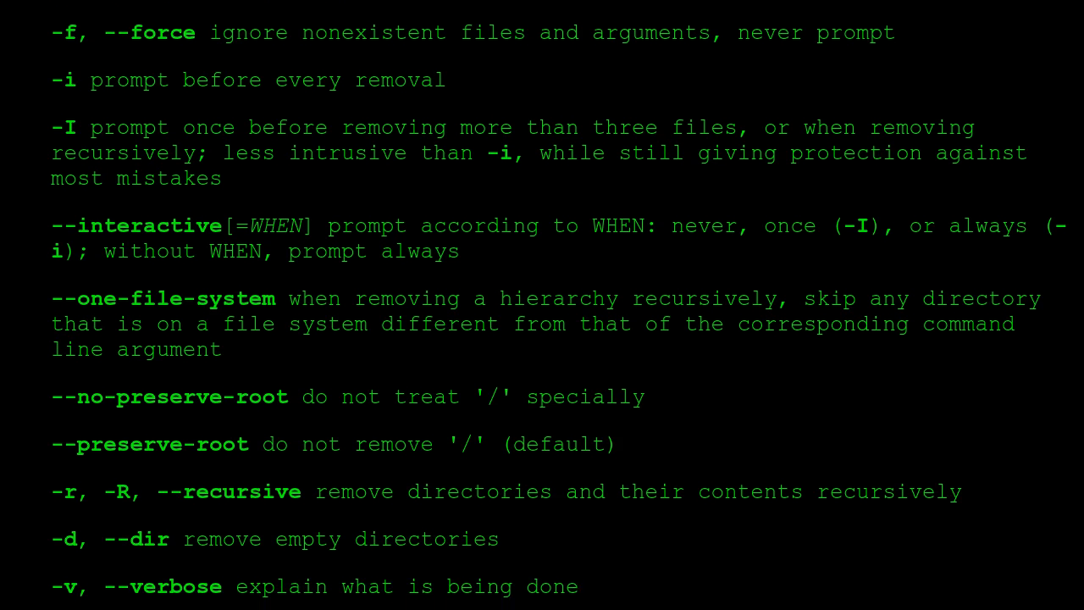
scroll("down", 3)
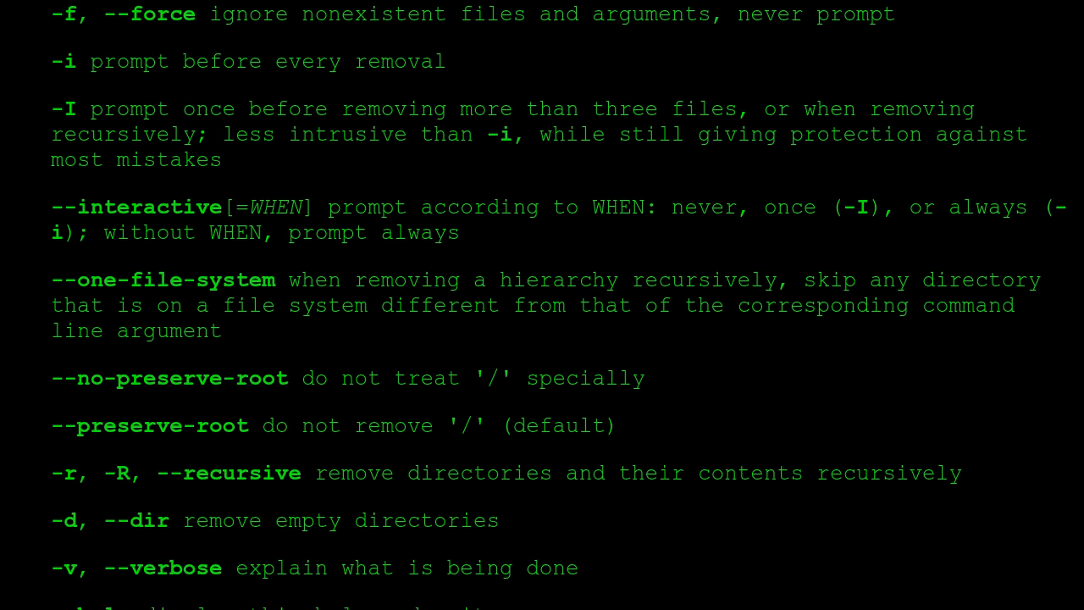
scroll("down", 3)
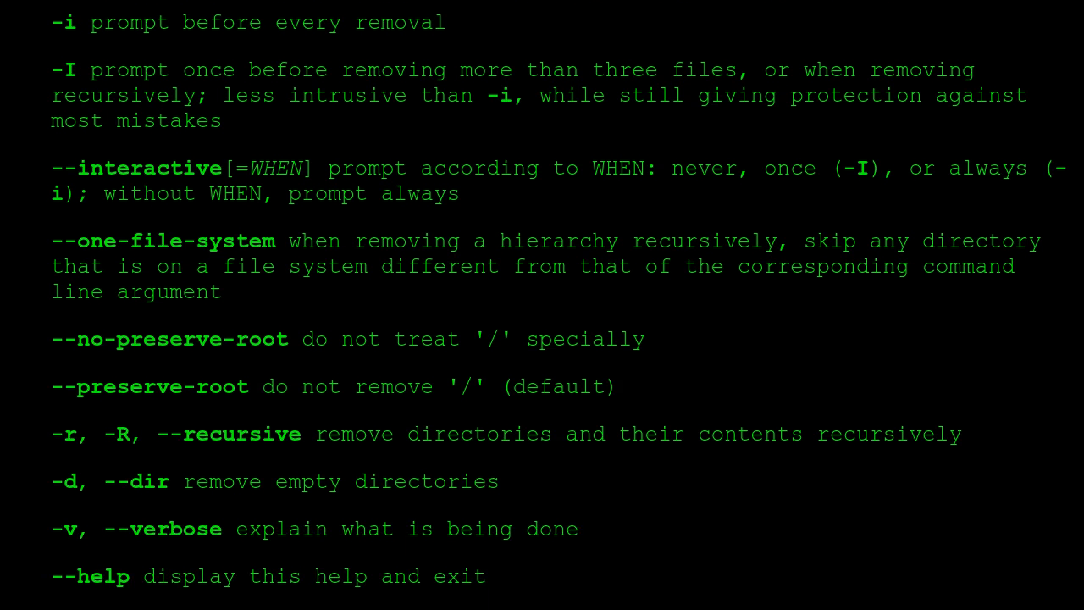
scroll("down", 3)
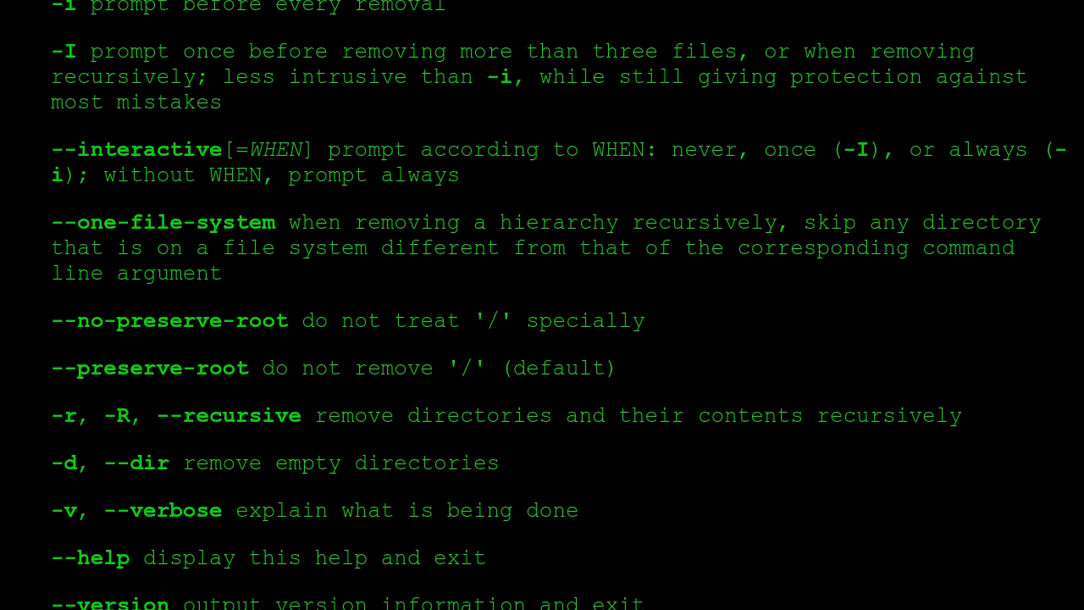
scroll("down", 3)
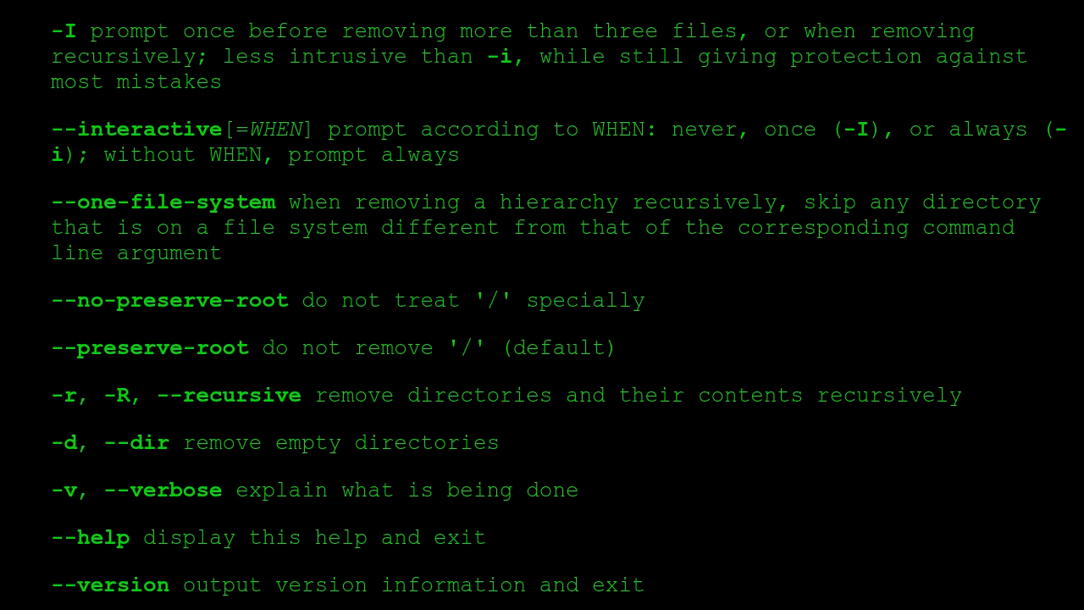
scroll("down", 3)
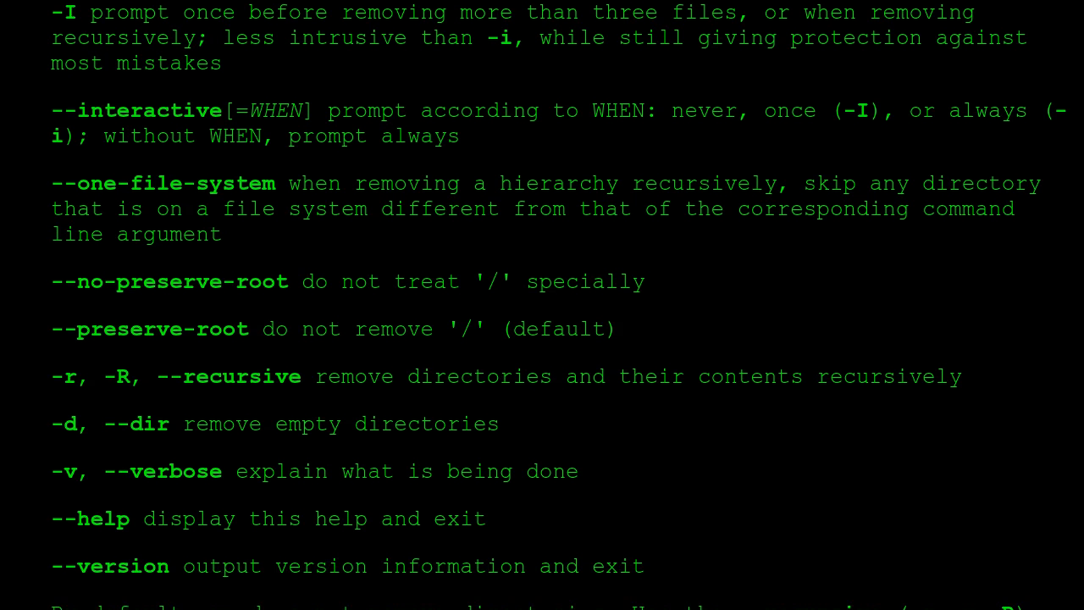
scroll("down", 3)
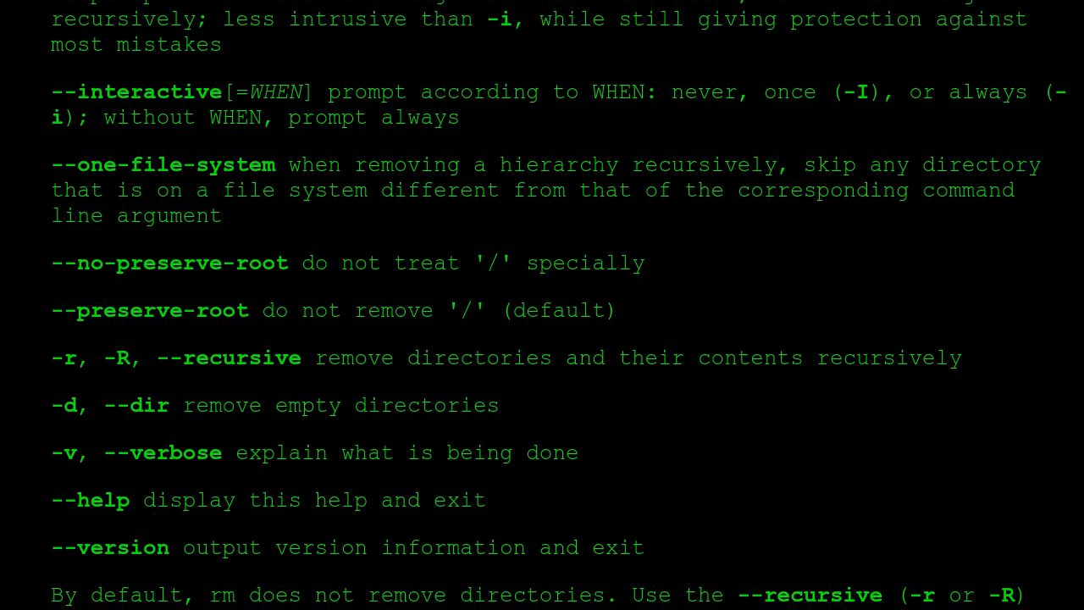
scroll("down", 3)
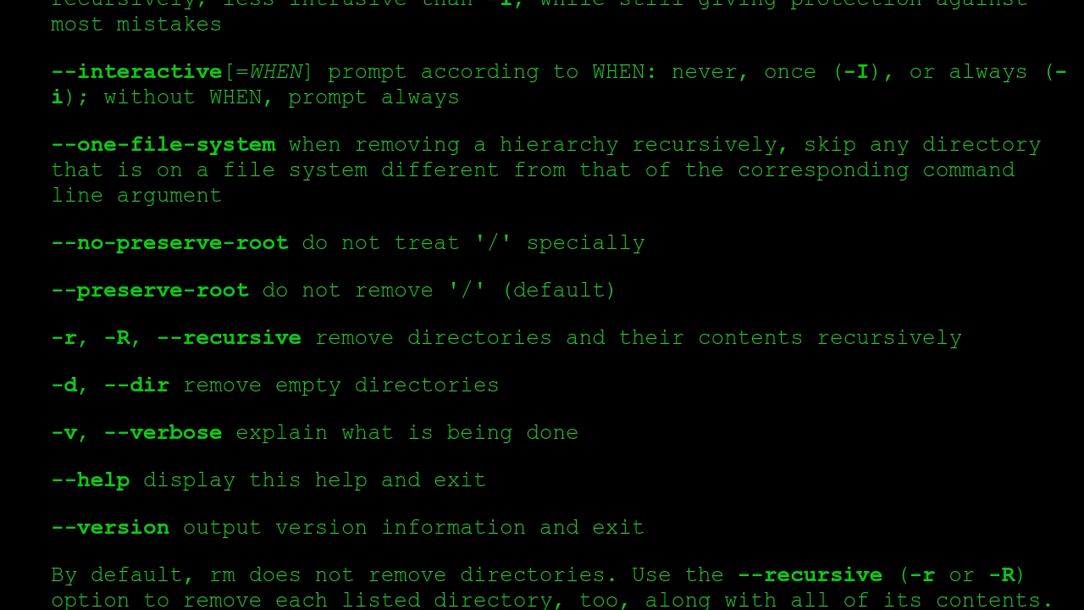
scroll("down", 3)
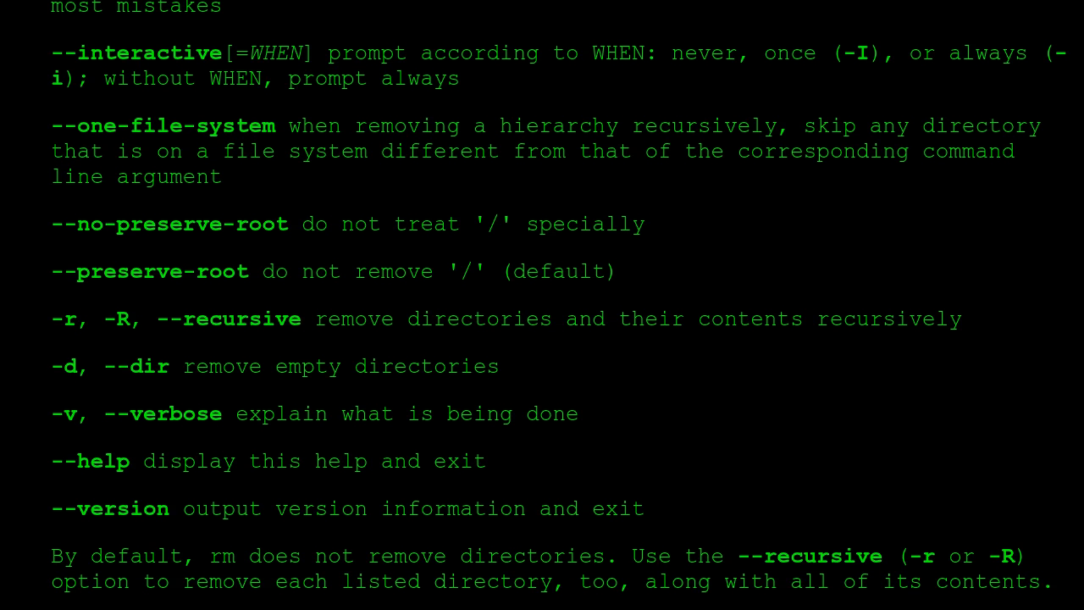
scroll("down", 3)
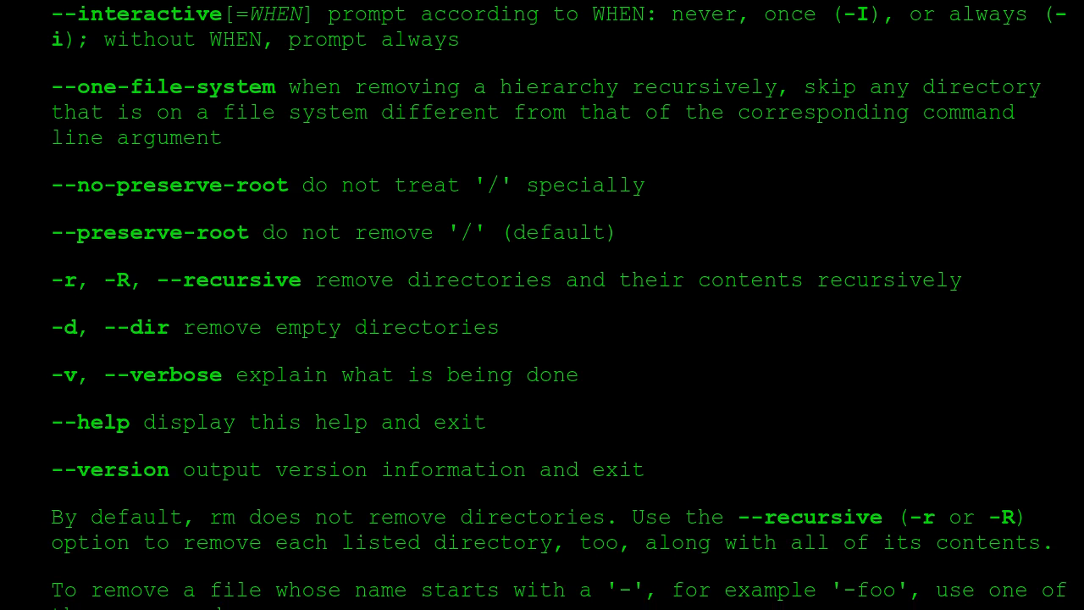
scroll("down", 3)
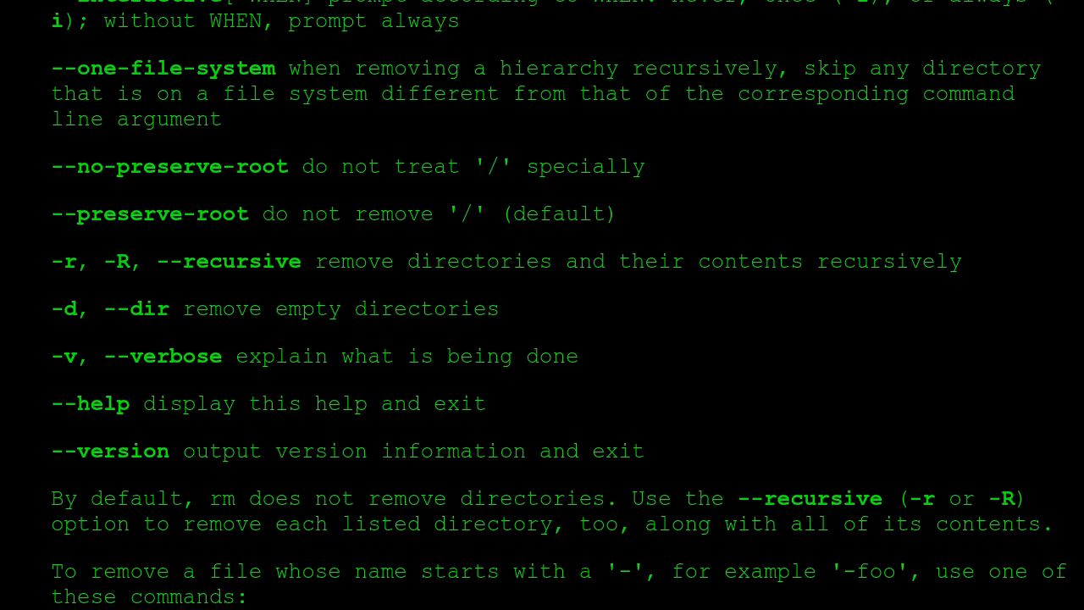
scroll("down", 3)
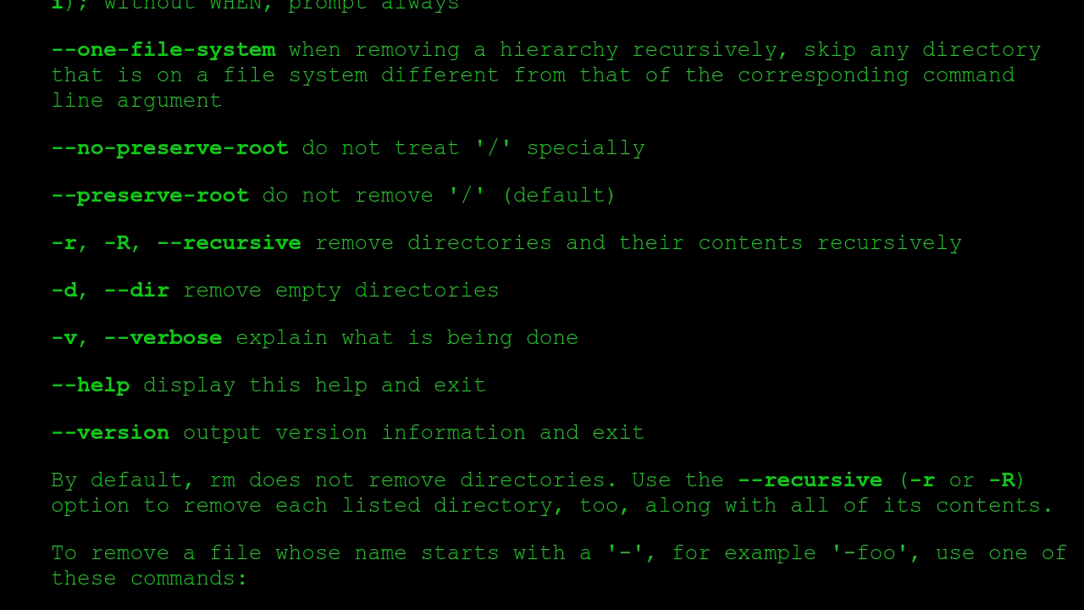
scroll("down", 3)
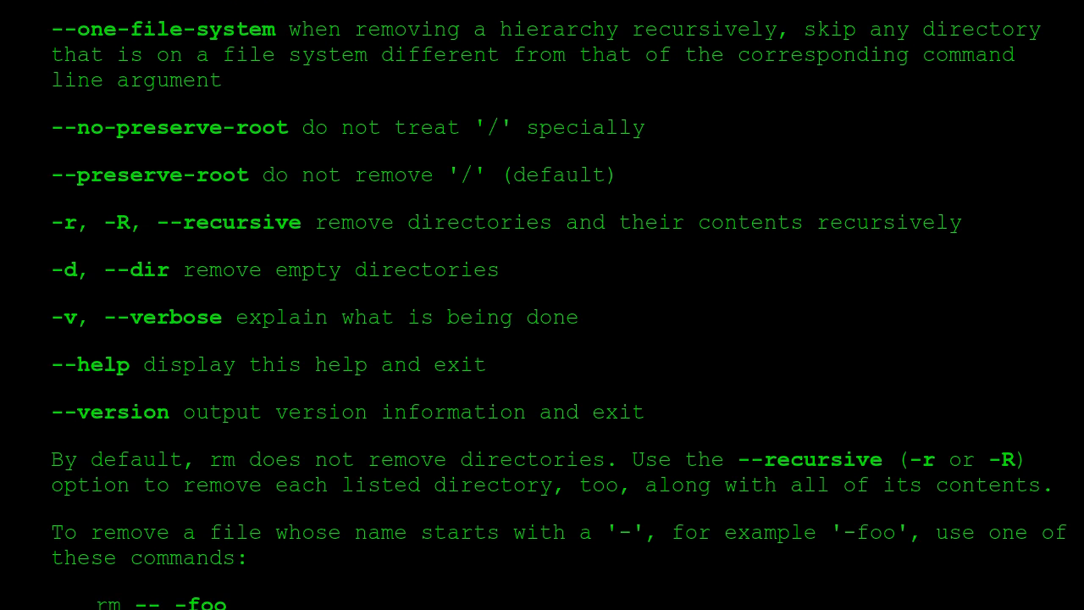
scroll("down", 3)
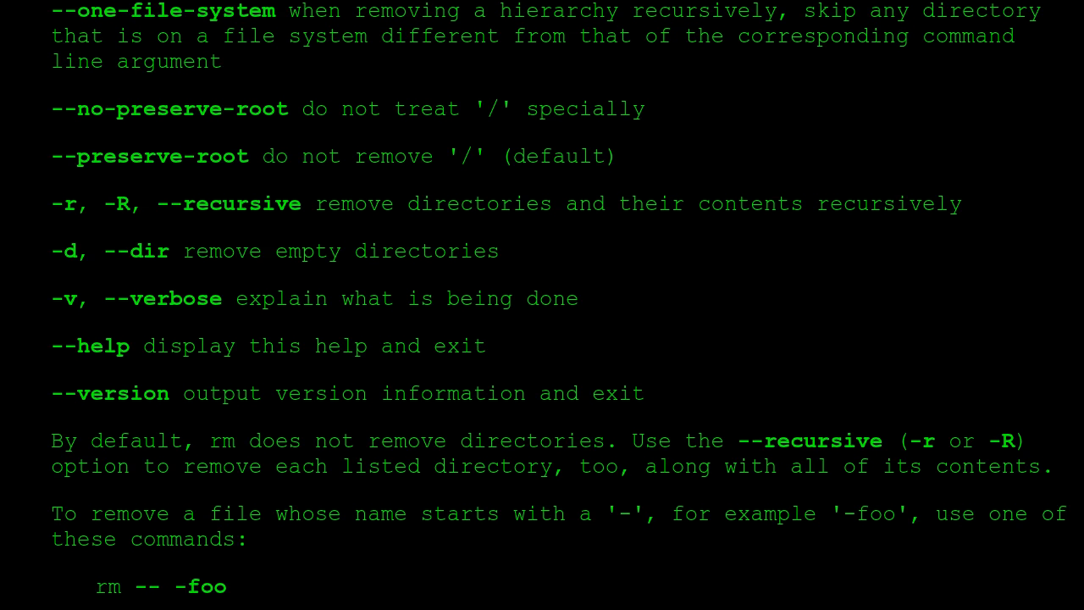
scroll("down", 3)
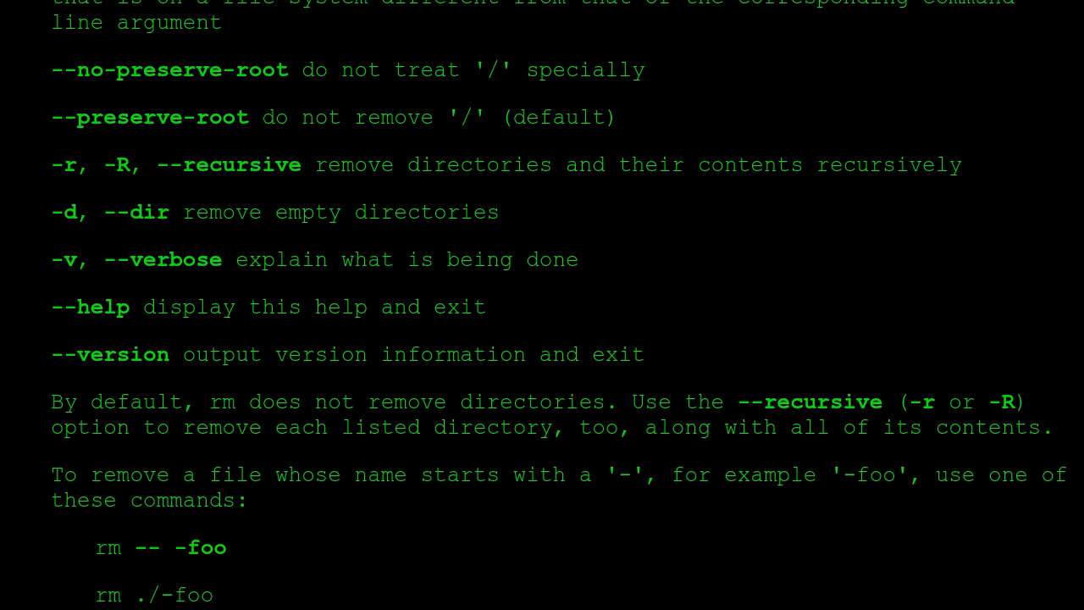
scroll("down", 3)
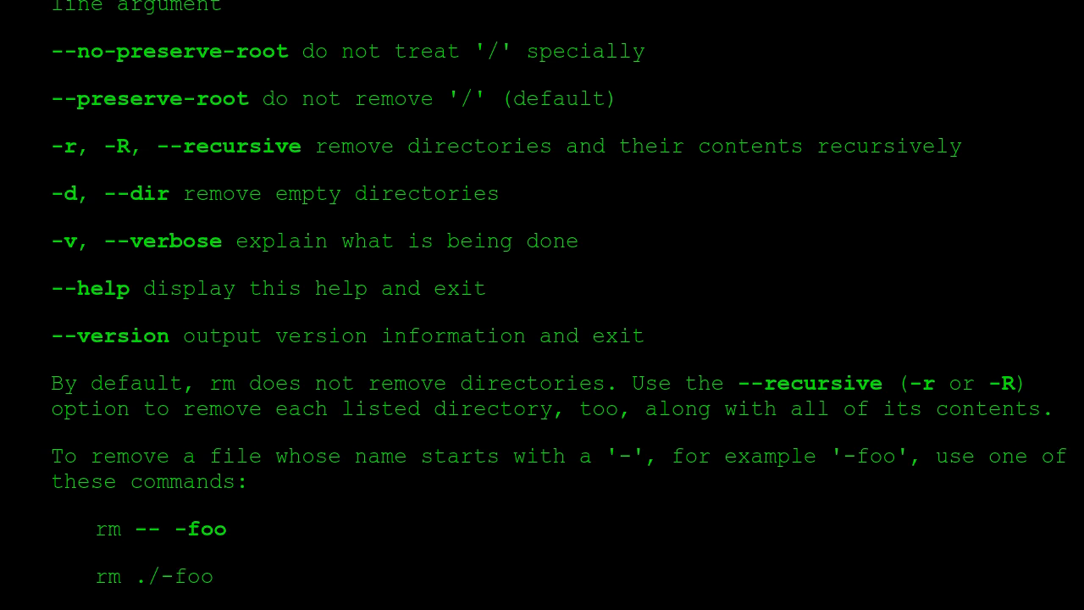
scroll("down", 3)
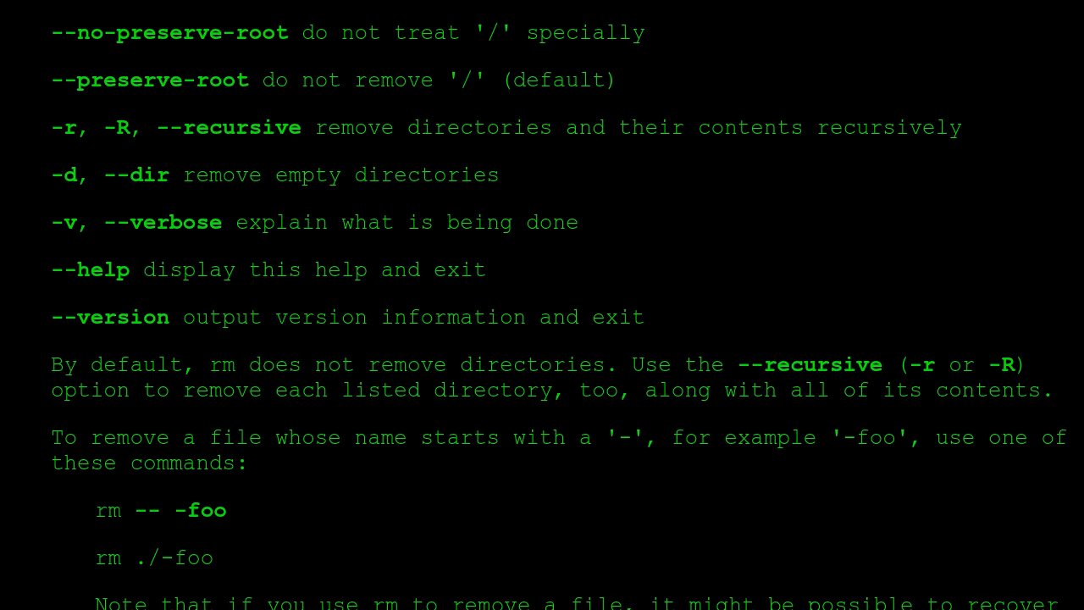
scroll("down", 3)
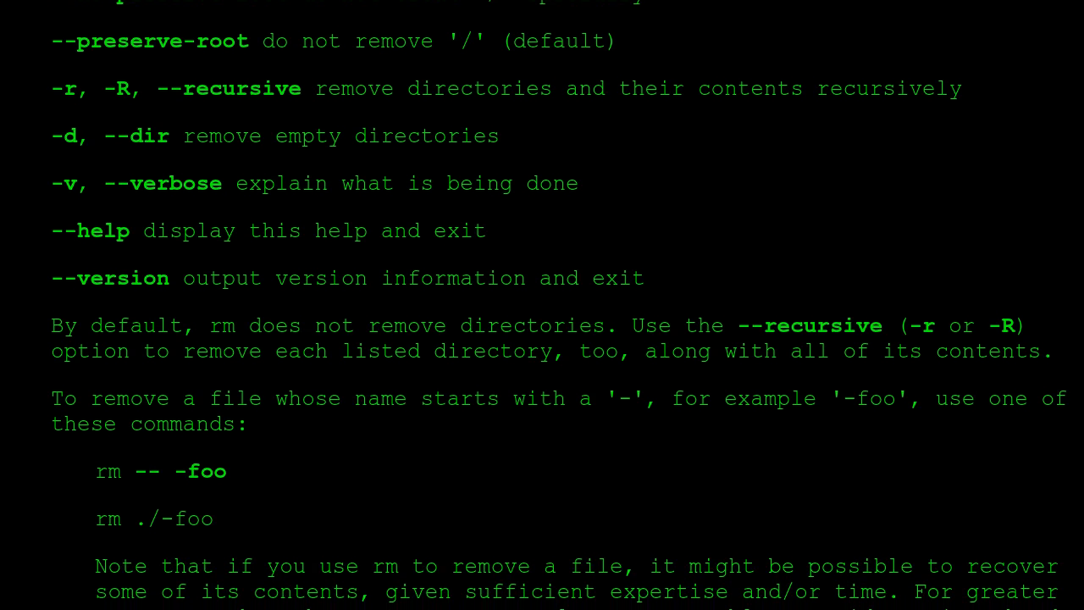
scroll("down", 3)
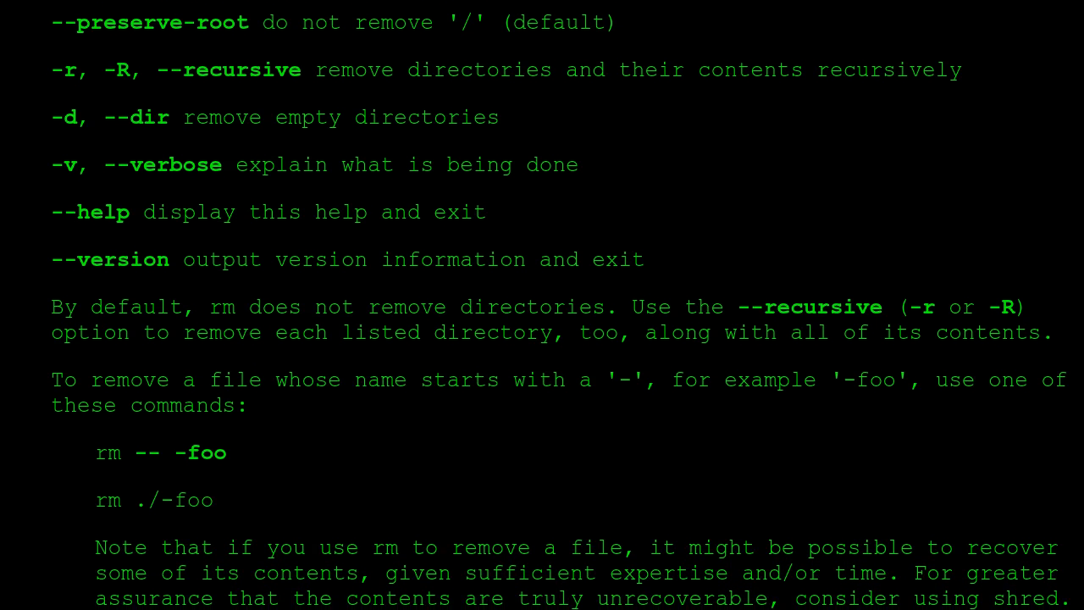
scroll("down", 3)
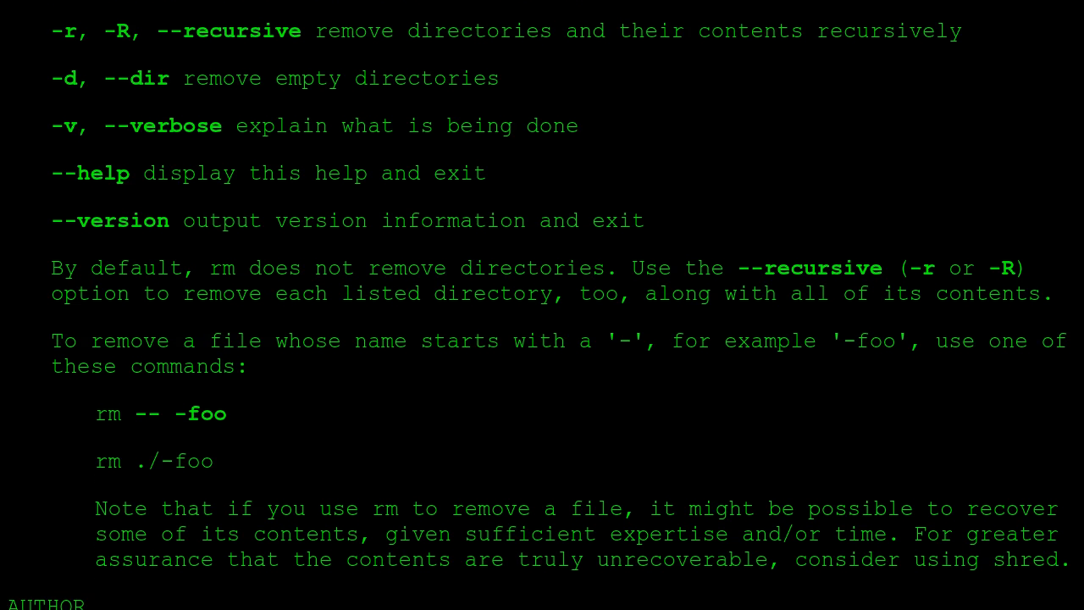
scroll("down", 3)
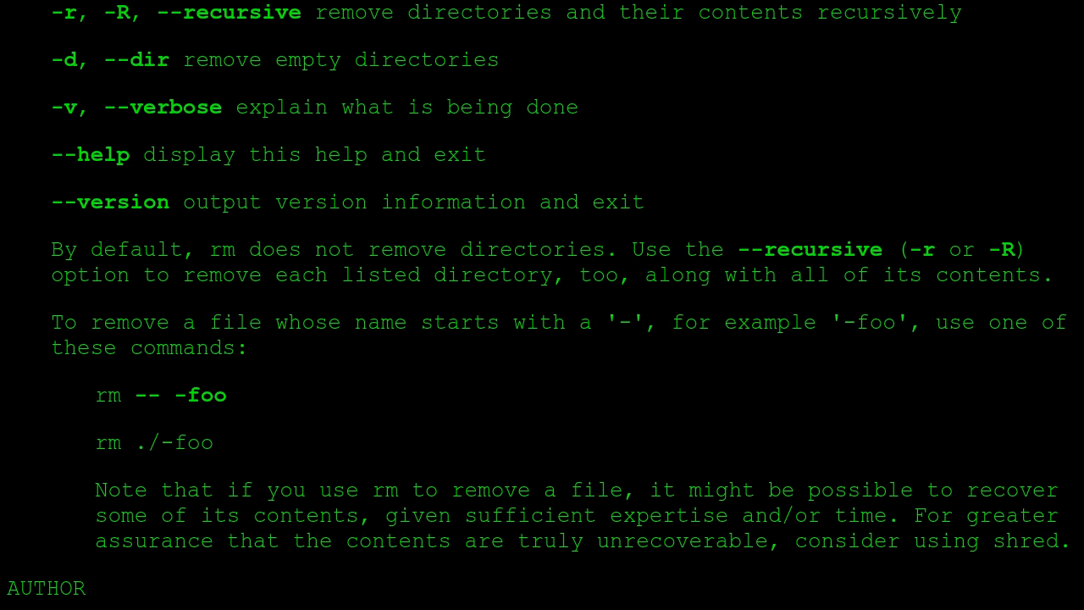
scroll("down", 3)
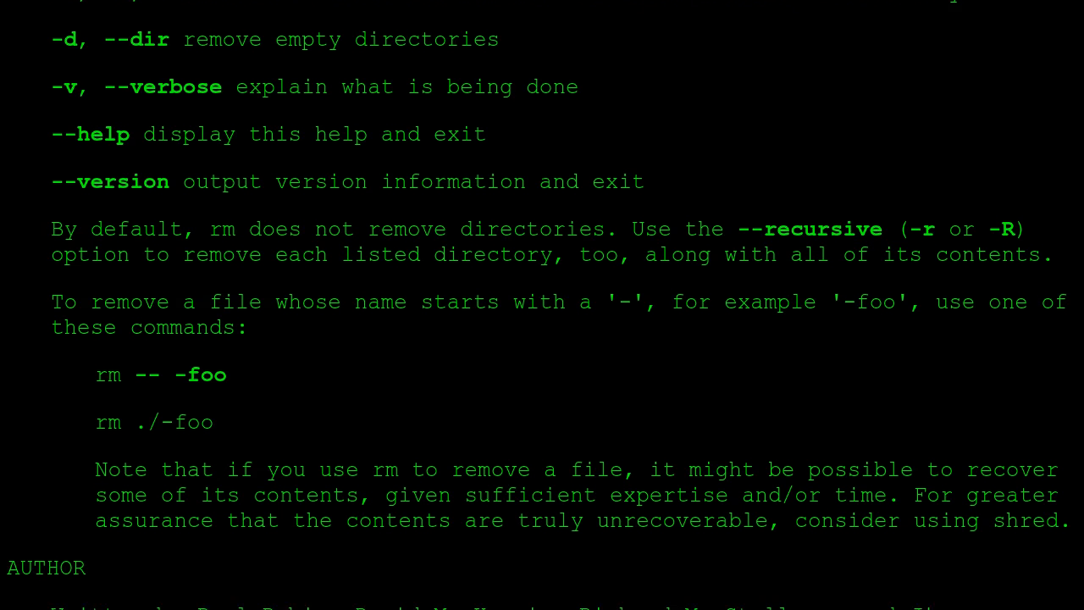
scroll("down", 3)
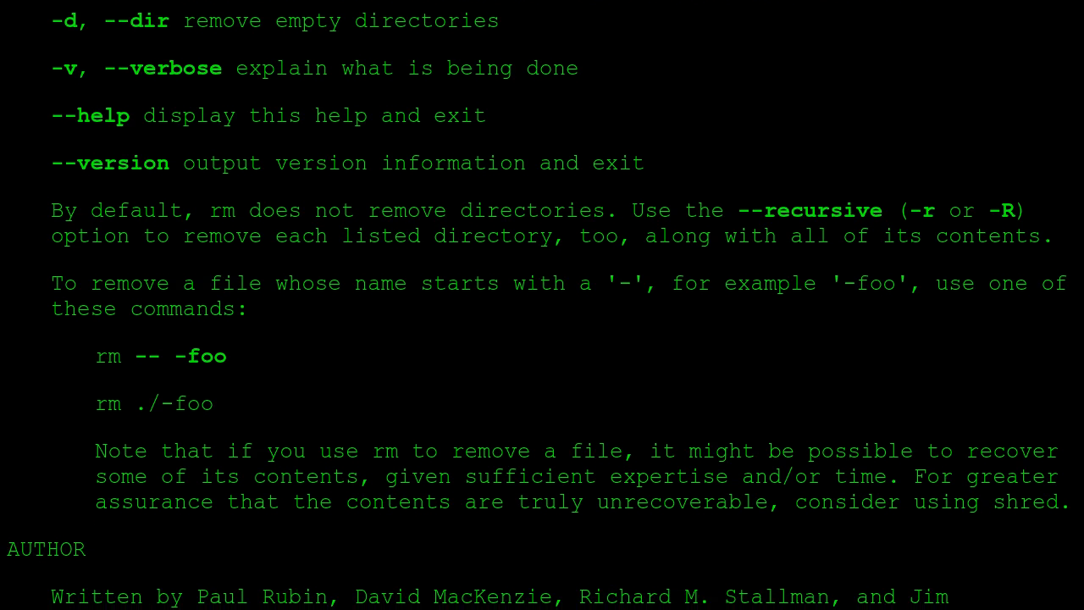
scroll("down", 3)
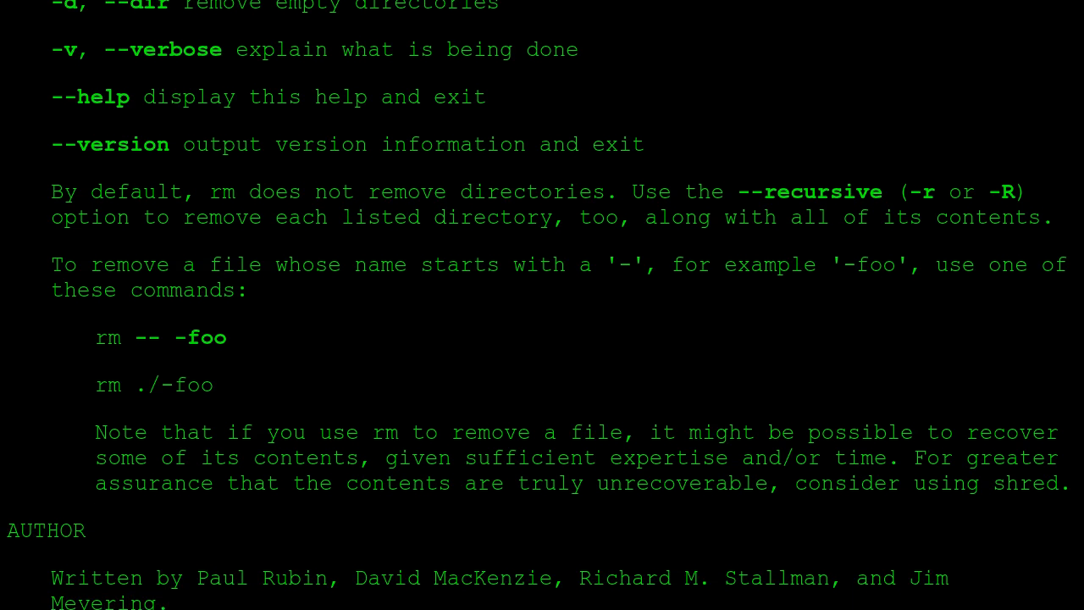
scroll("down", 3)
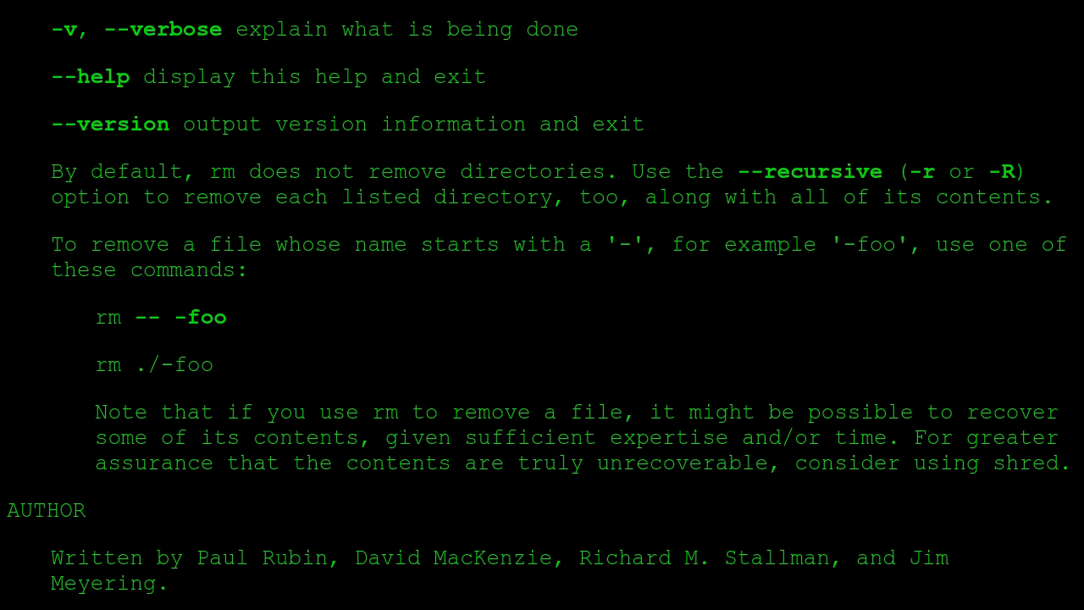
scroll("down", 3)
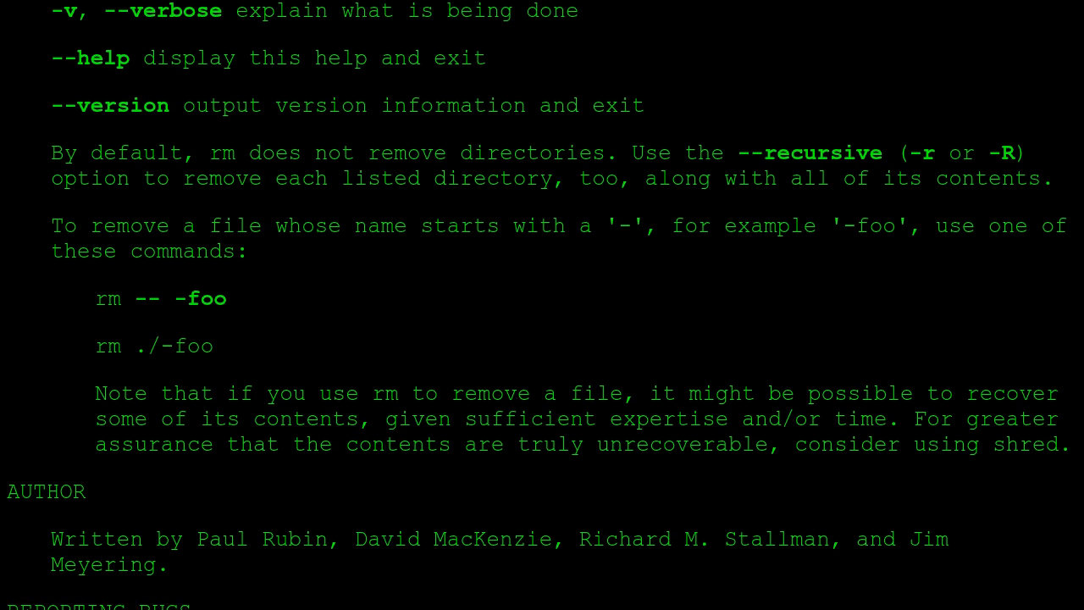
scroll("down", 3)
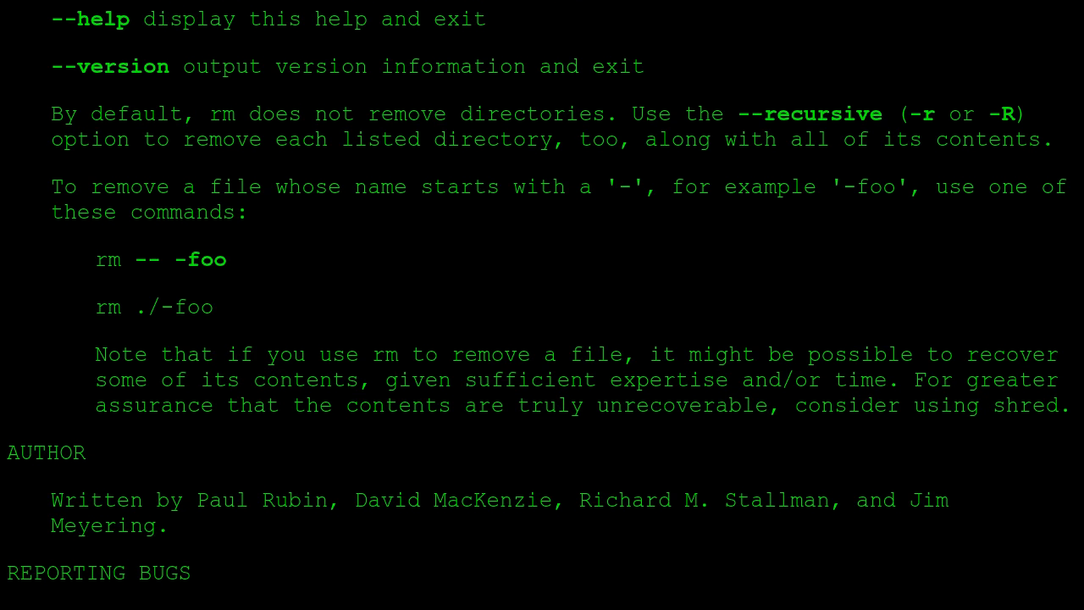
scroll("down", 3)
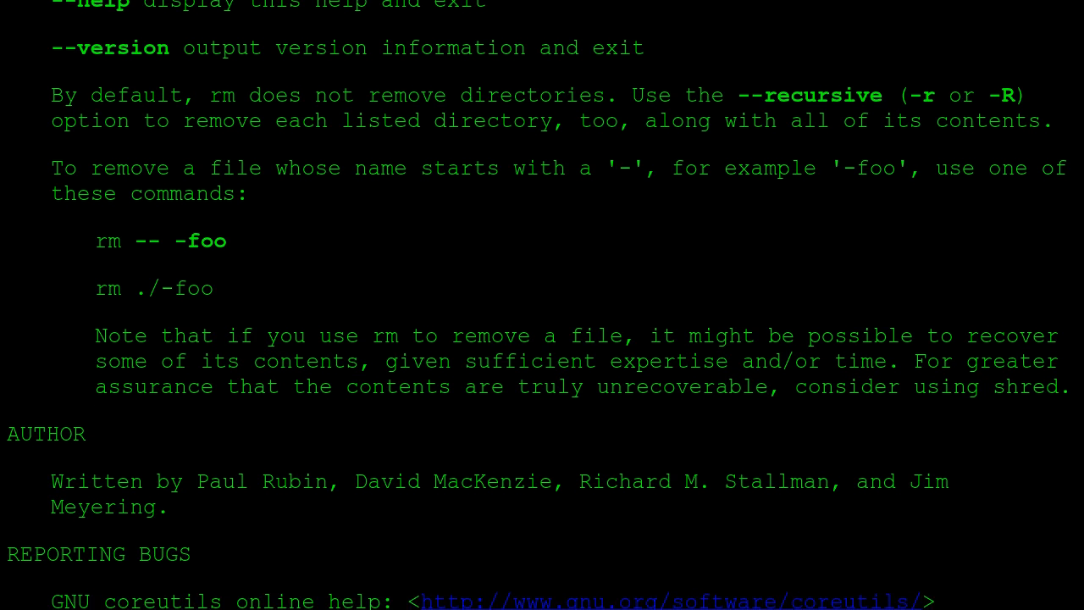
scroll("down", 3)
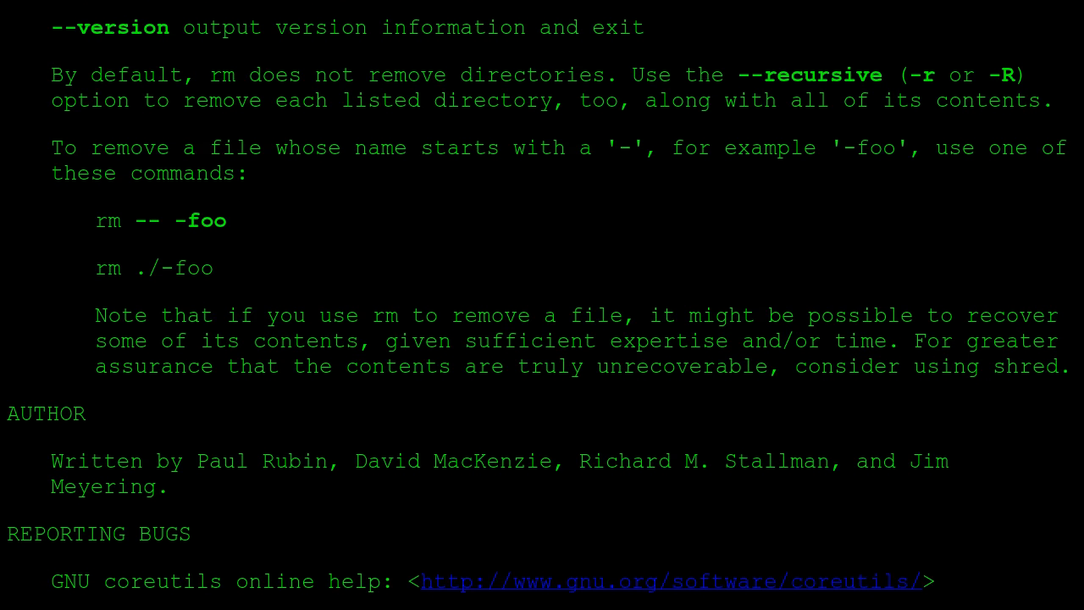
scroll("down", 3)
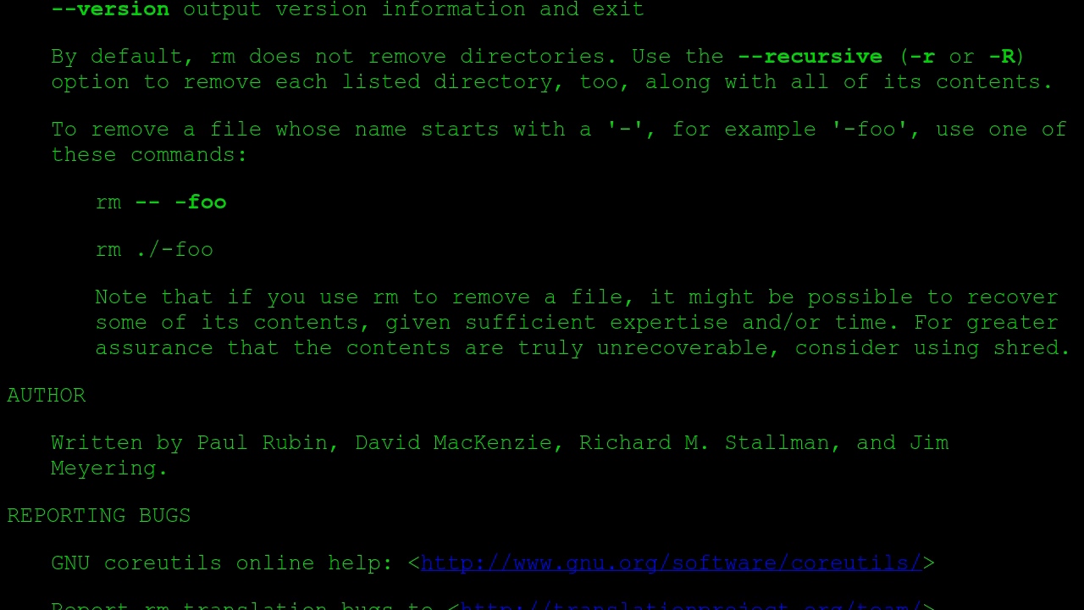
scroll("down", 3)
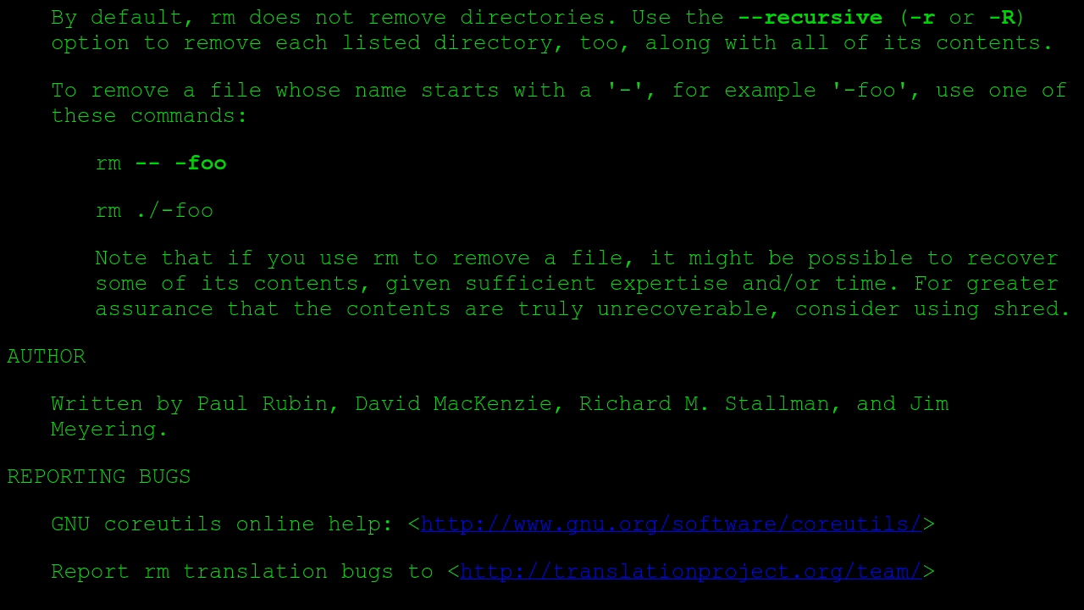
scroll("down", 3)
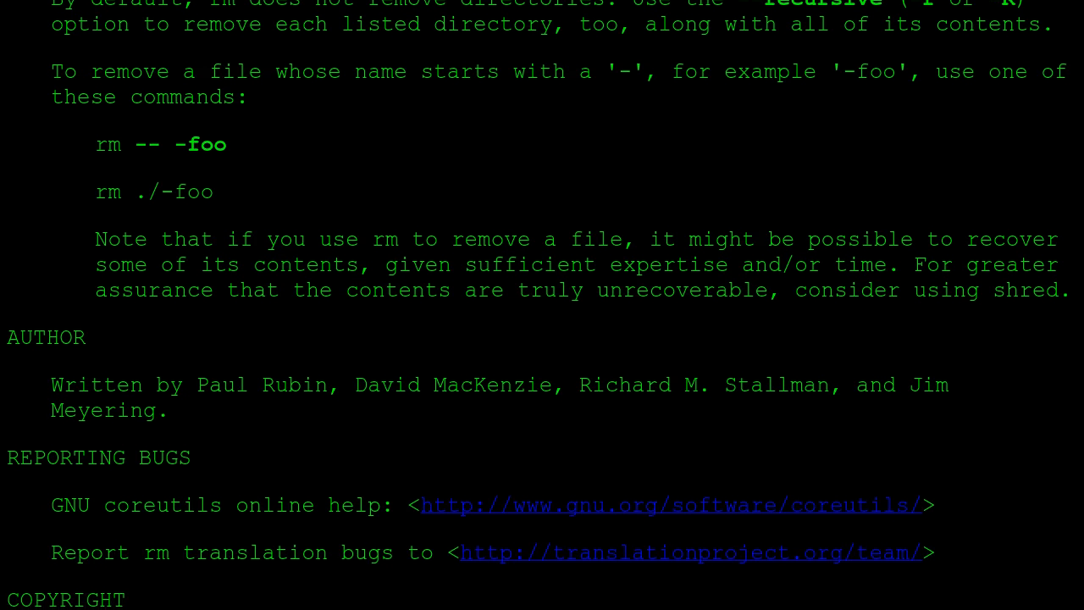
scroll("down", 3)
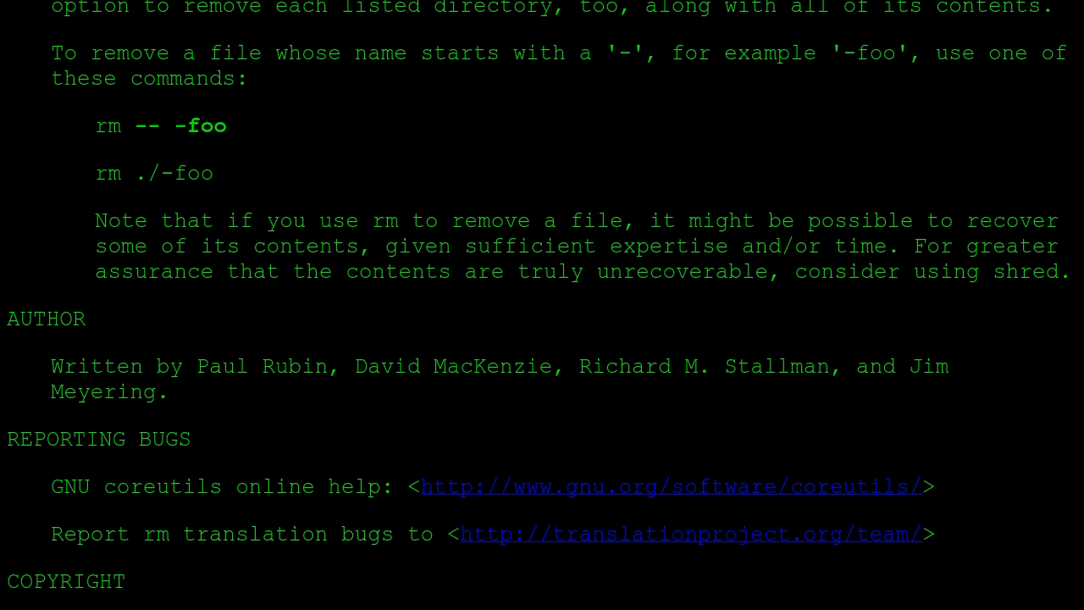
scroll("down", 3)
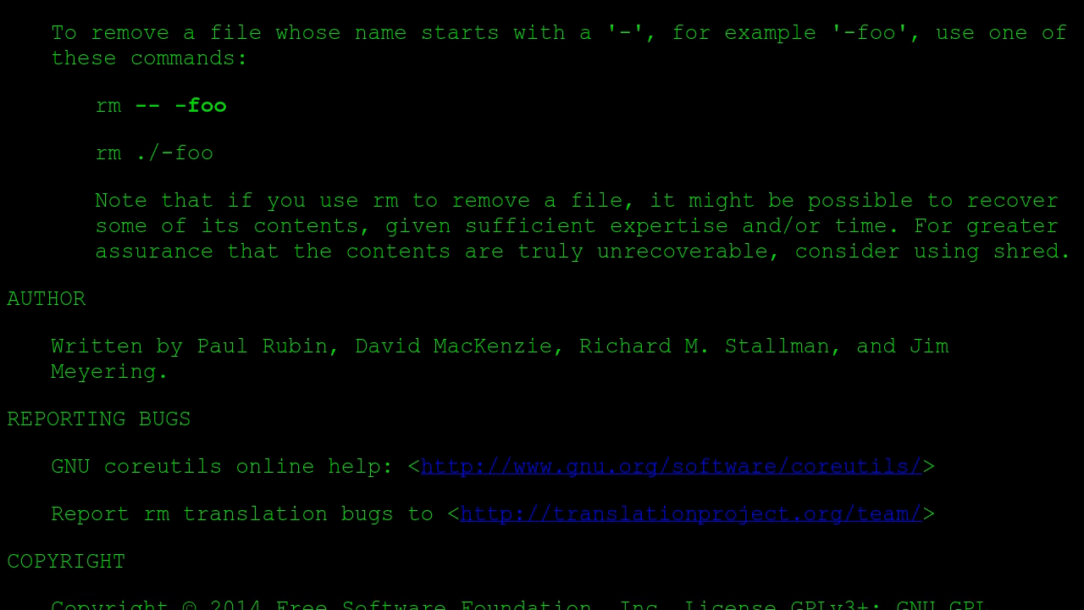
scroll("down", 3)
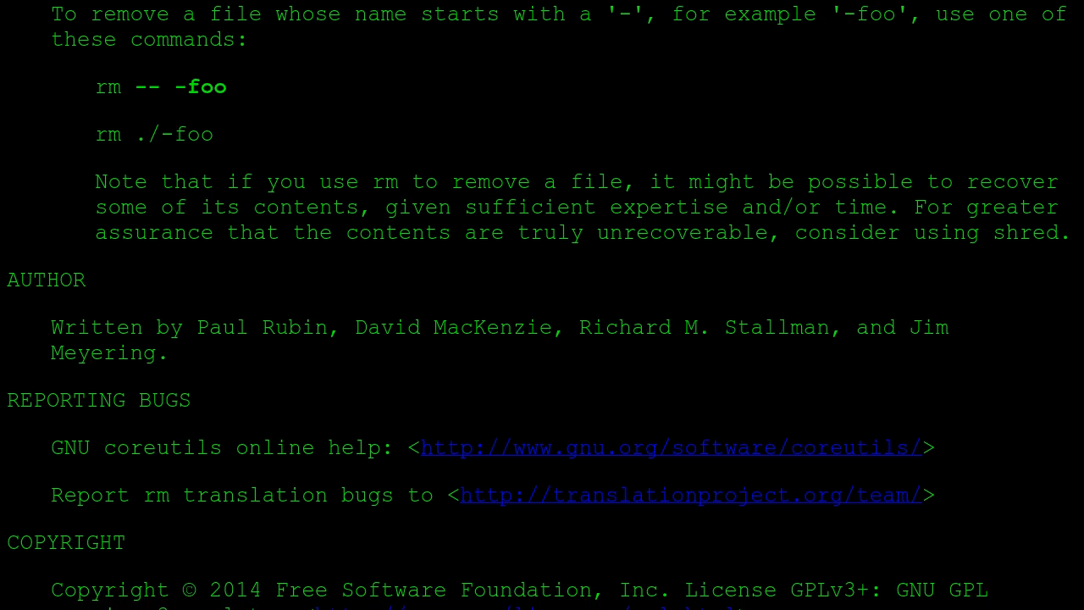
scroll("down", 3)
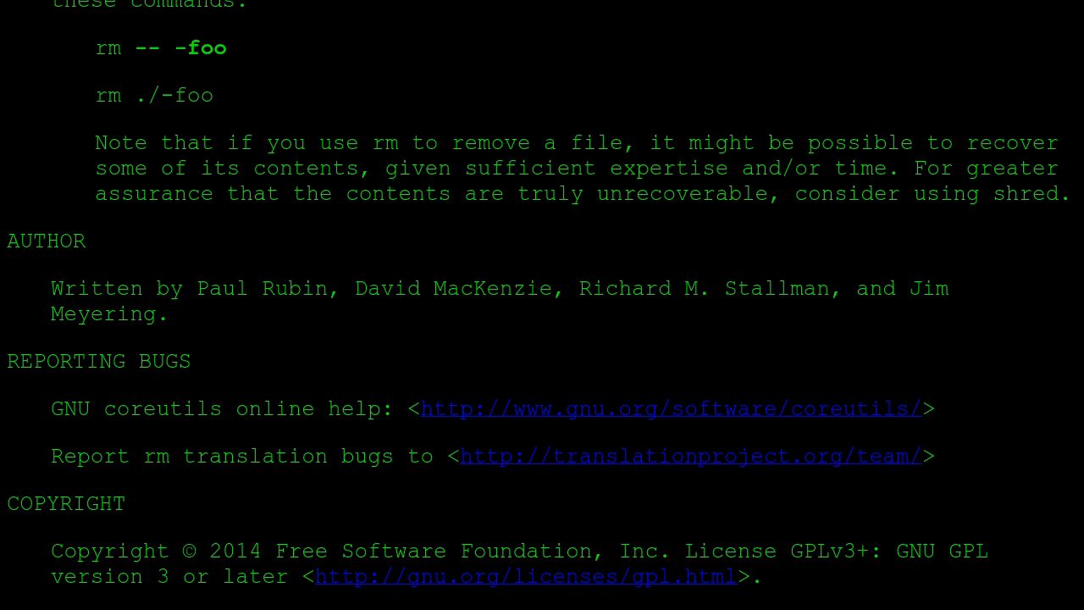
scroll("down", 3)
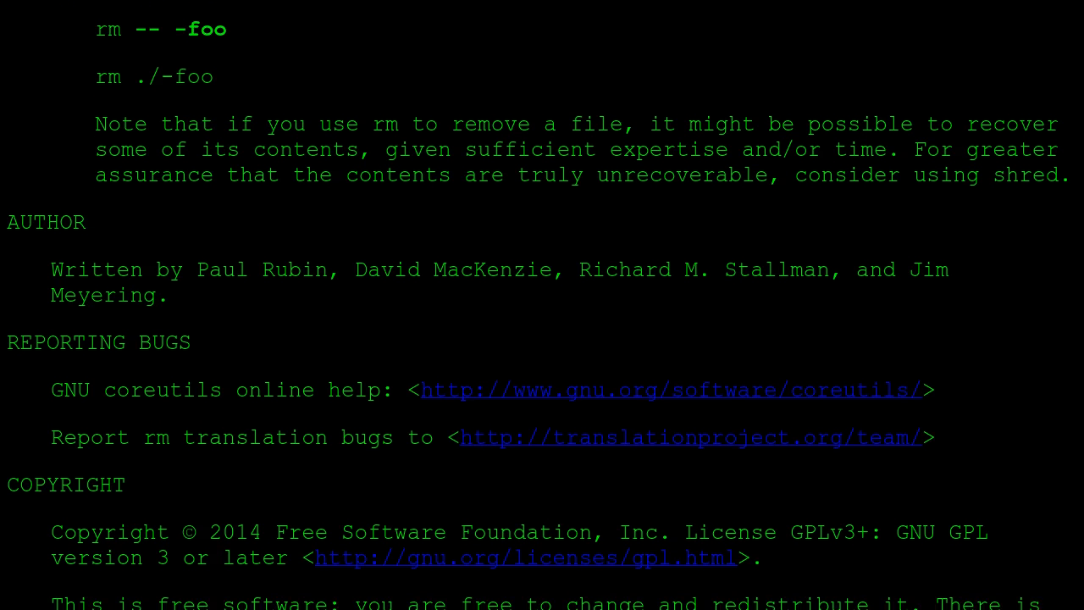
scroll("down", 3)
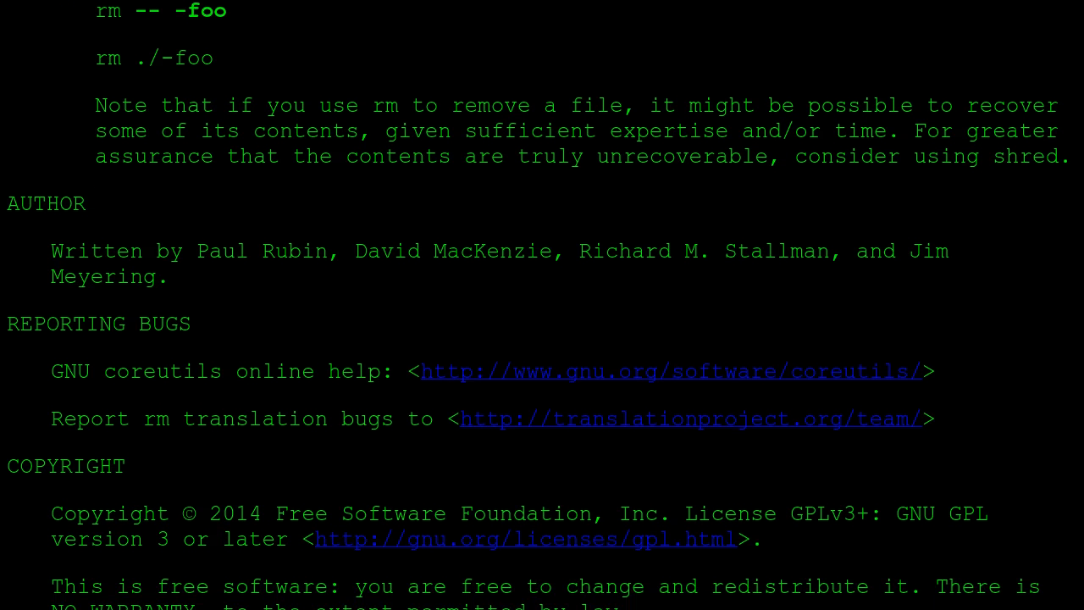
scroll("down", 3)
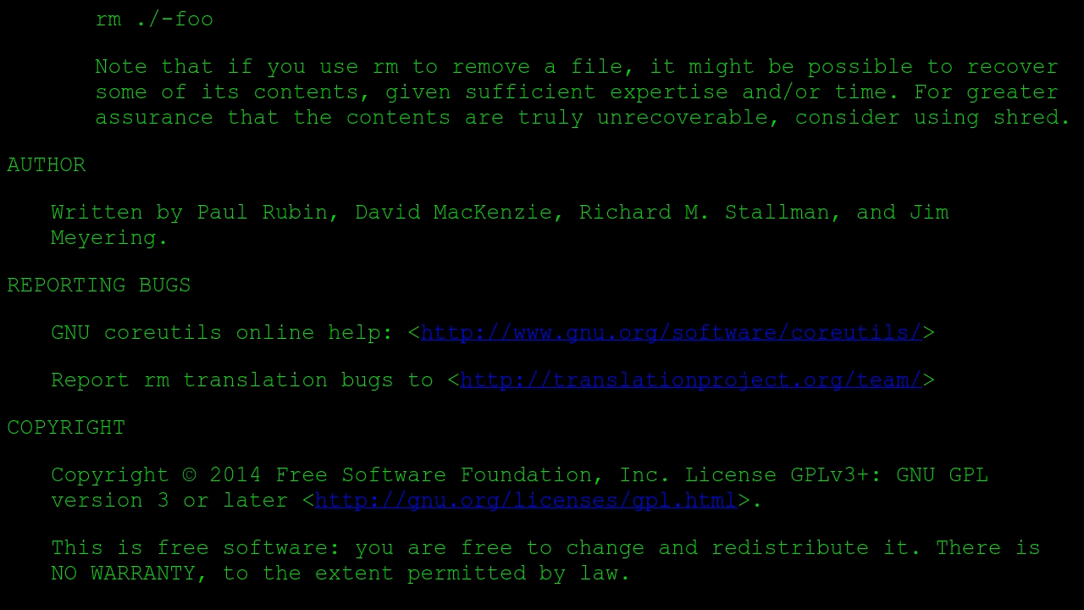
scroll("down", 3)
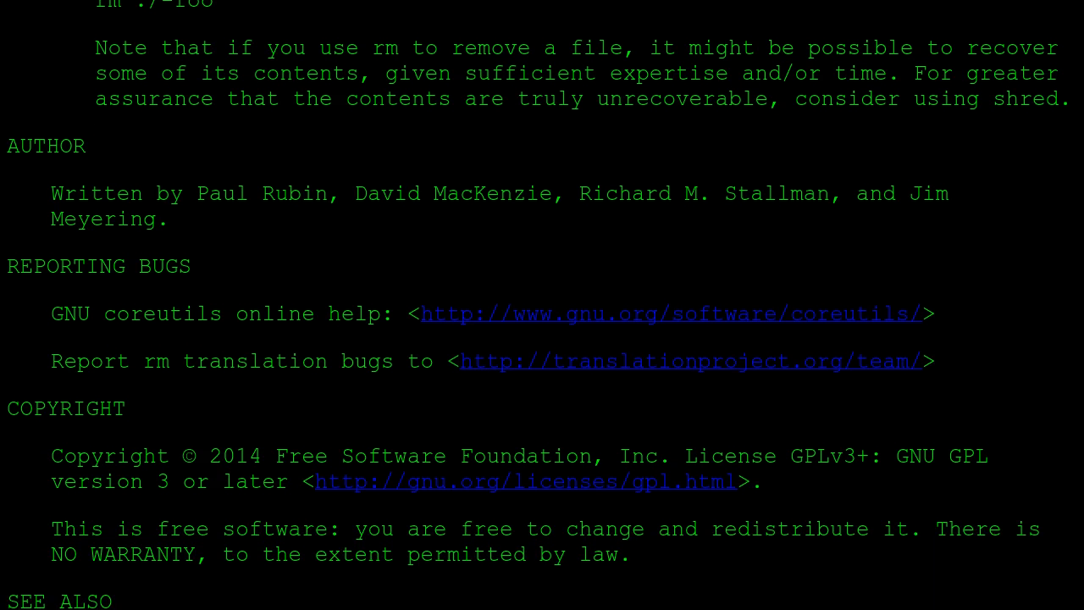
scroll("down", 3)
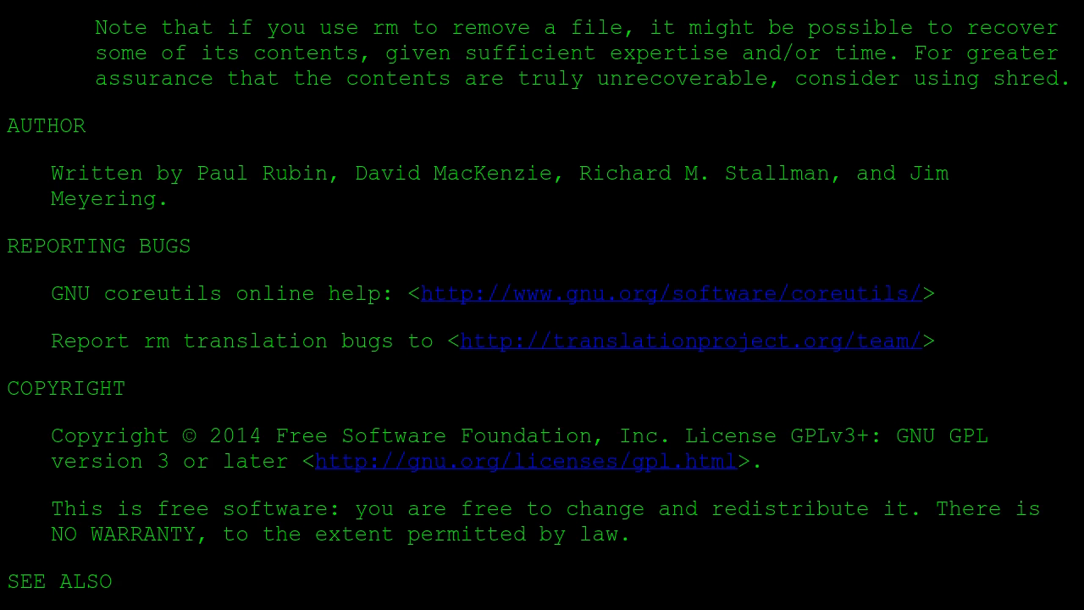
scroll("down", 3)
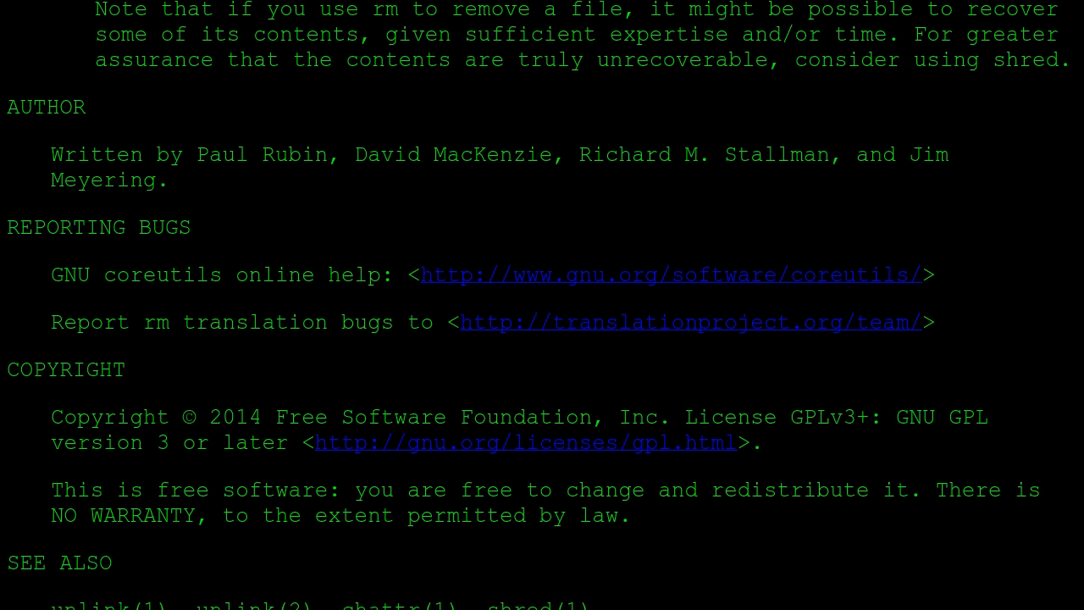
scroll("down", 3)
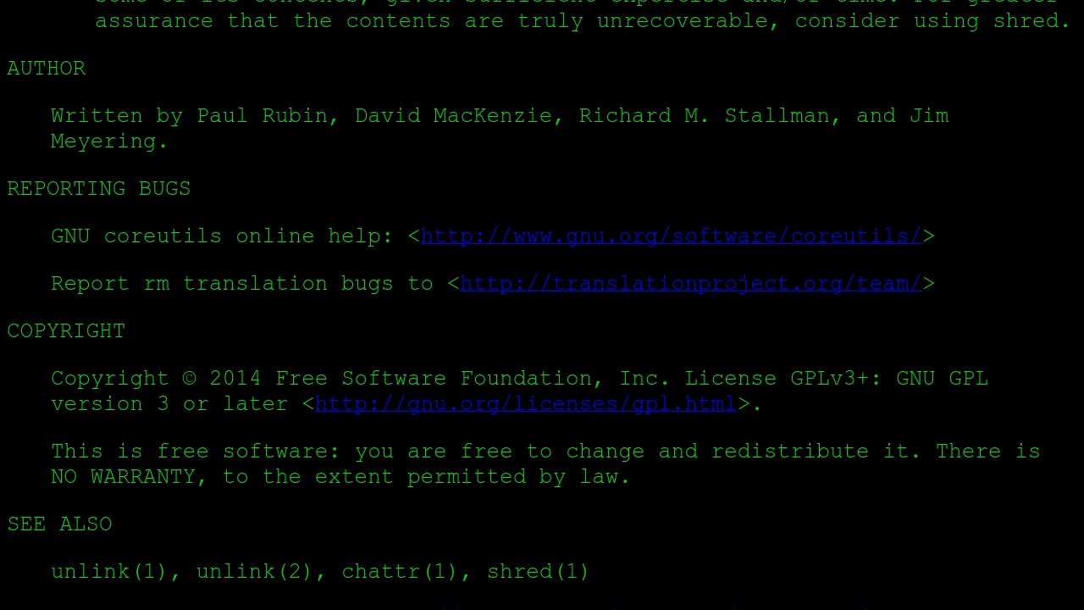
scroll("down", 3)
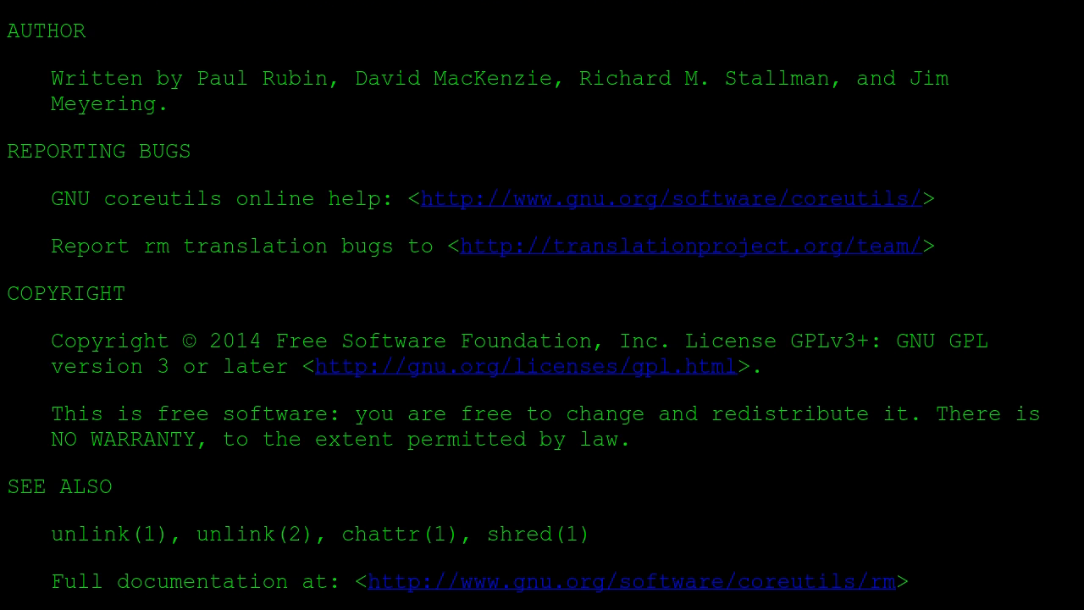
scroll("down", 3)
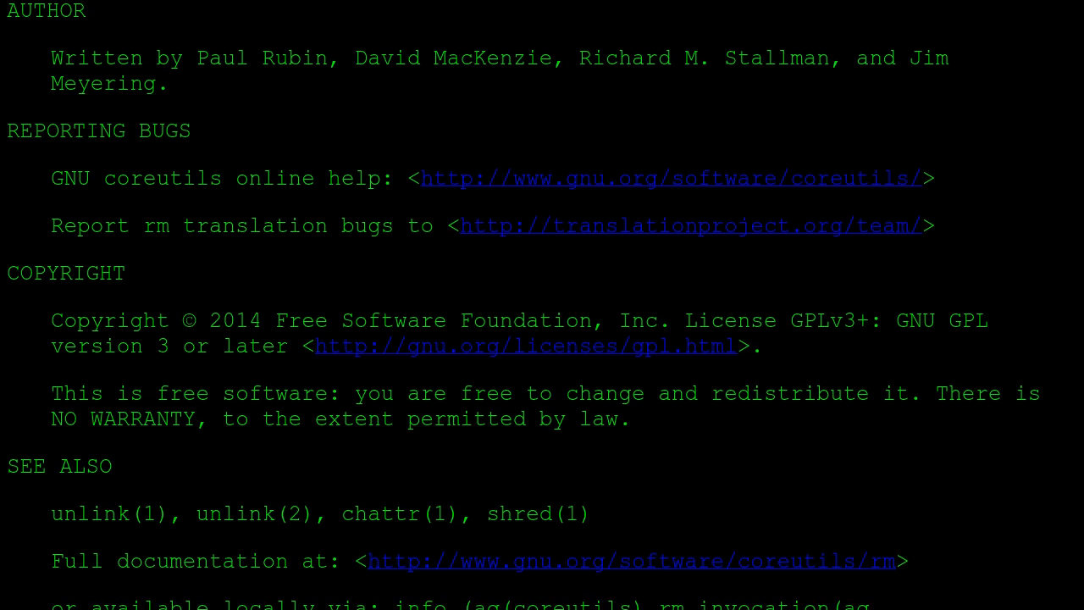
scroll("down", 3)
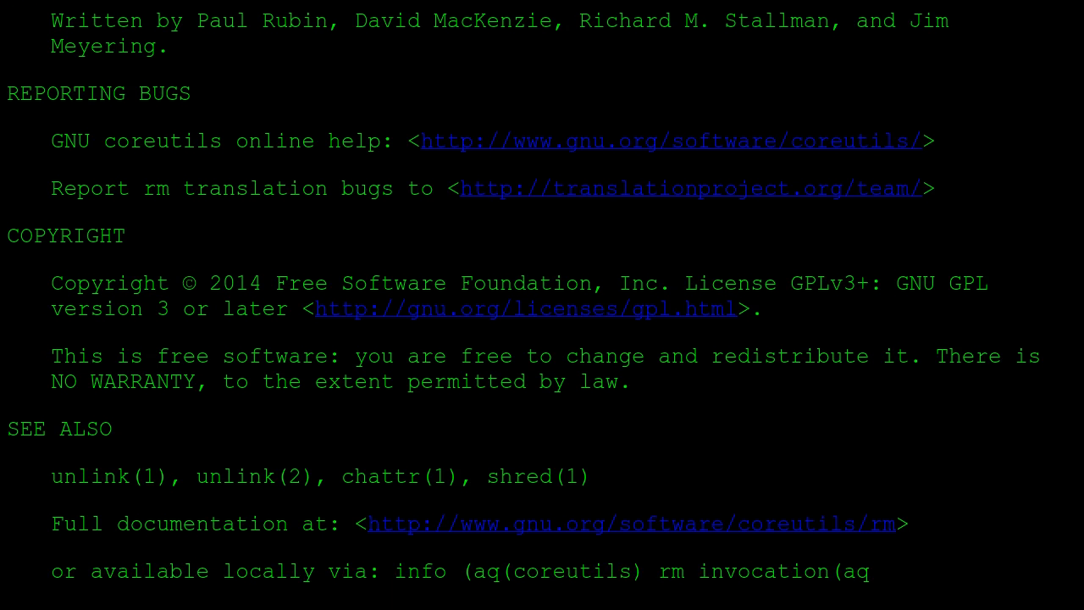
scroll("down", 3)
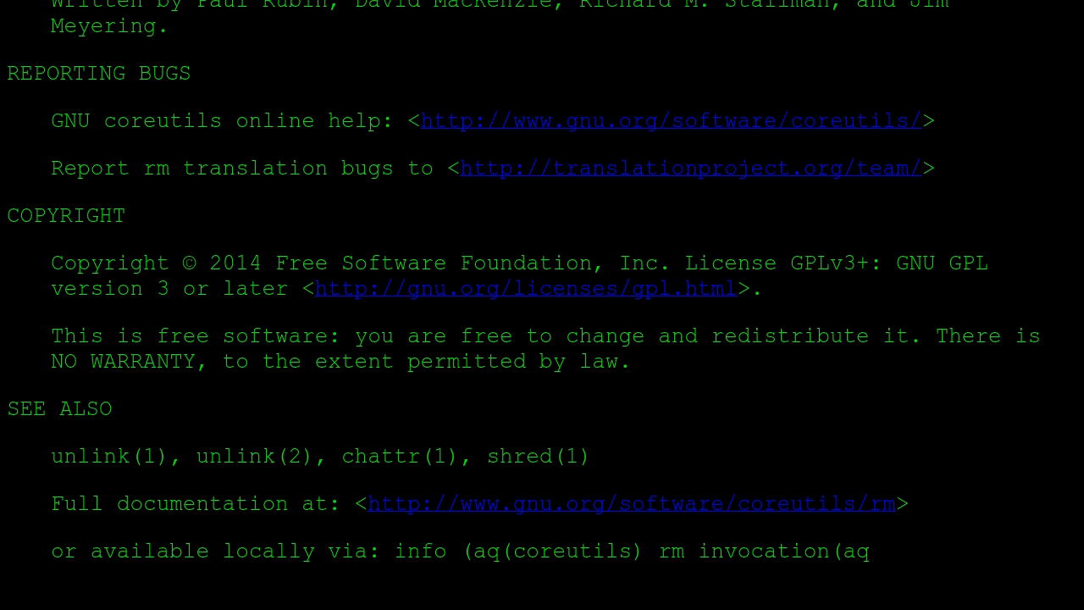
scroll("down", 3)
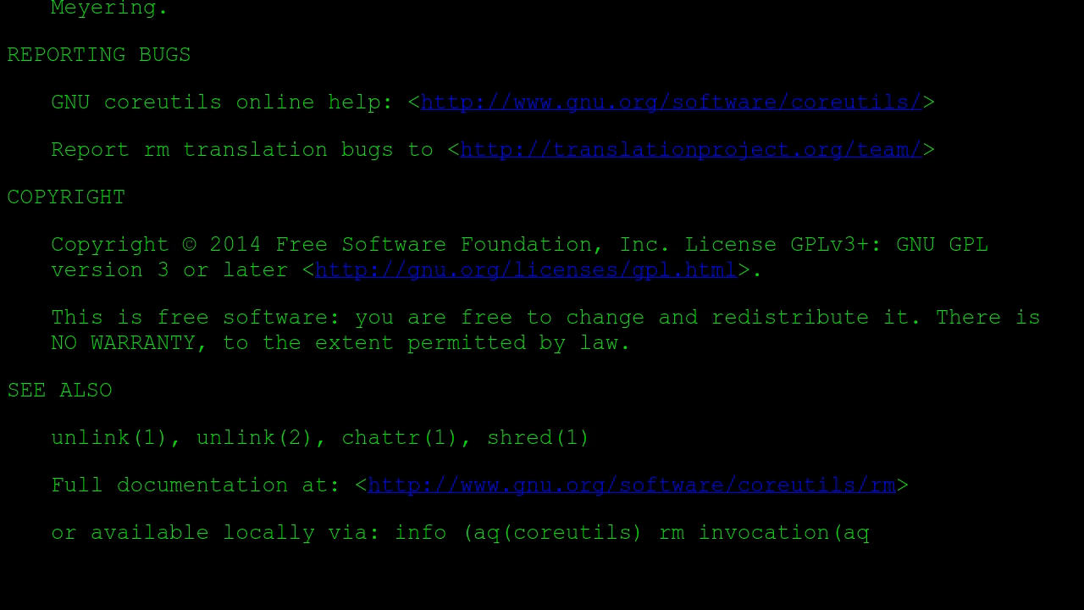
scroll("down", 3)
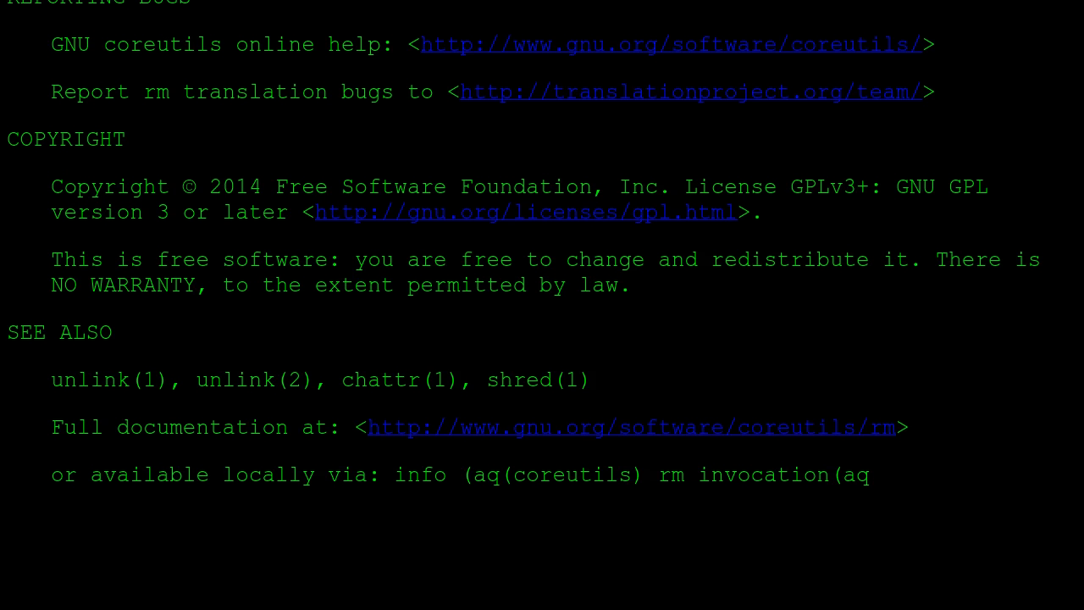
scroll("down", 3)
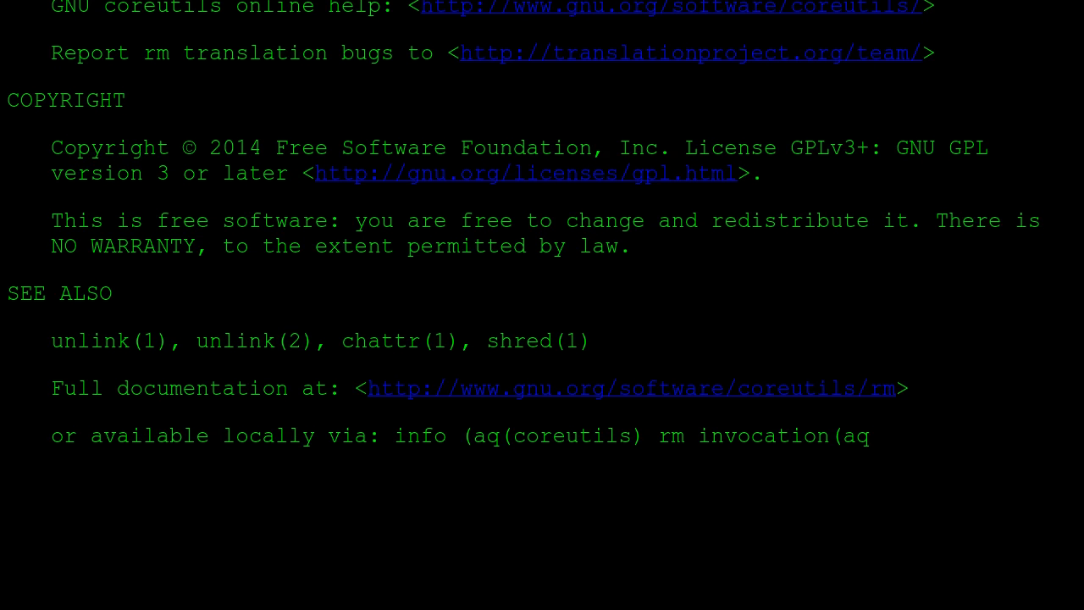
scroll("down", 3)
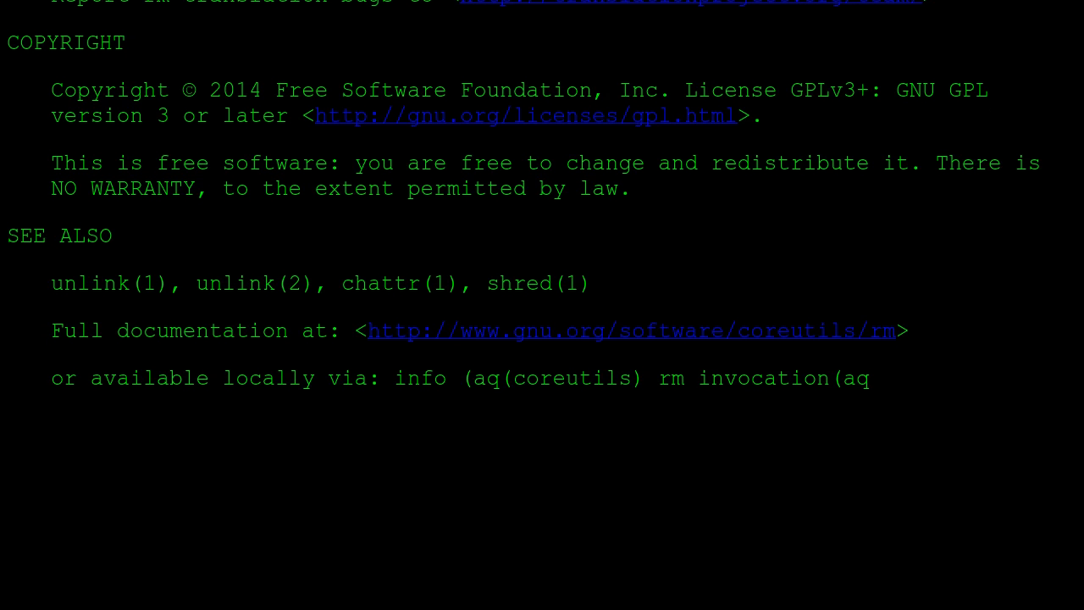
scroll("down", 3)
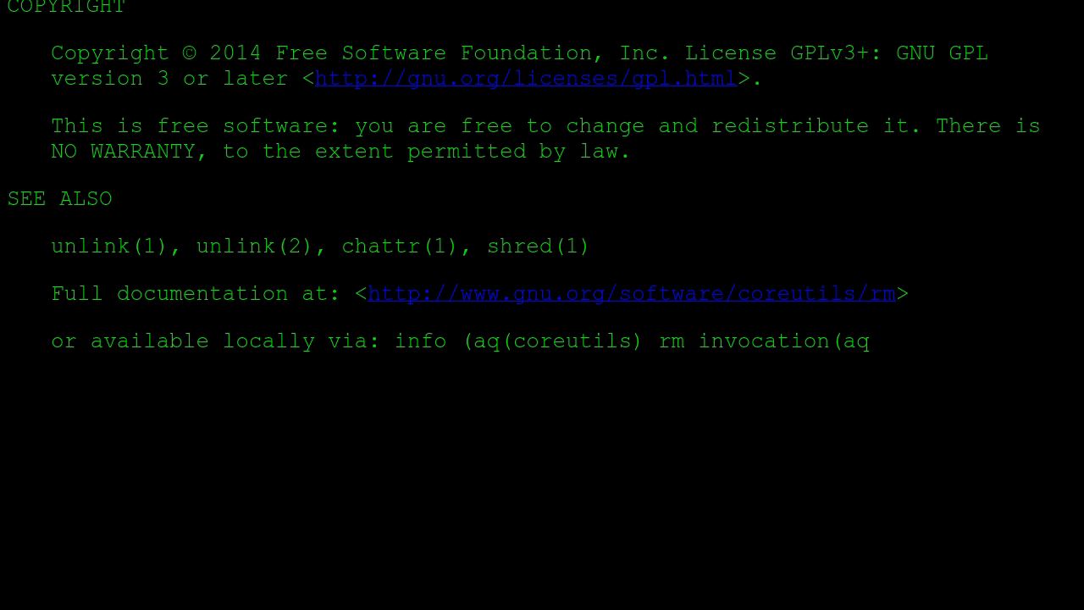
scroll("down", 3)
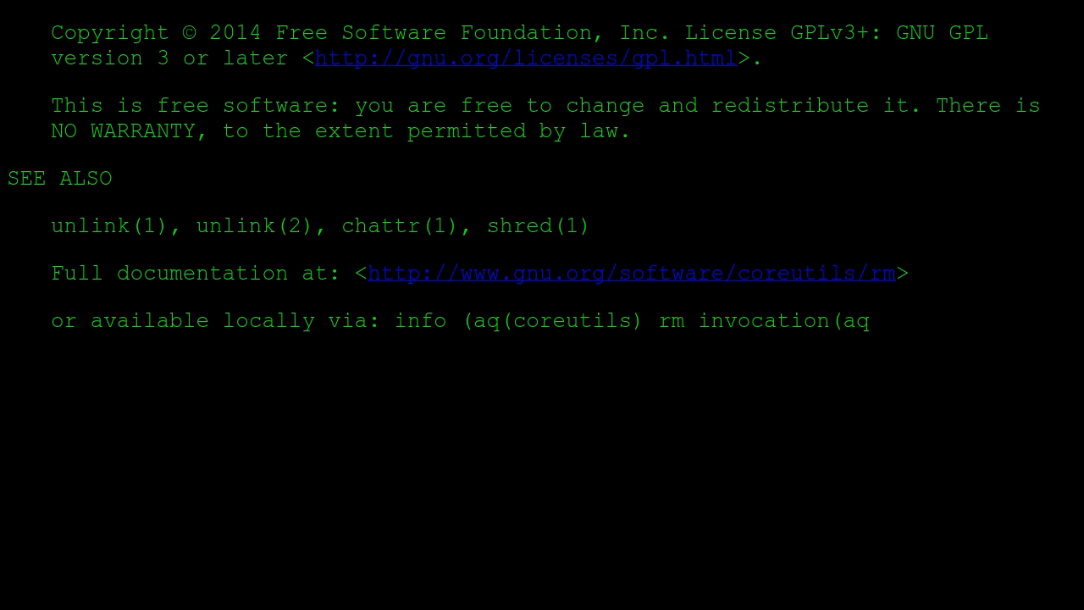
scroll("down", 3)
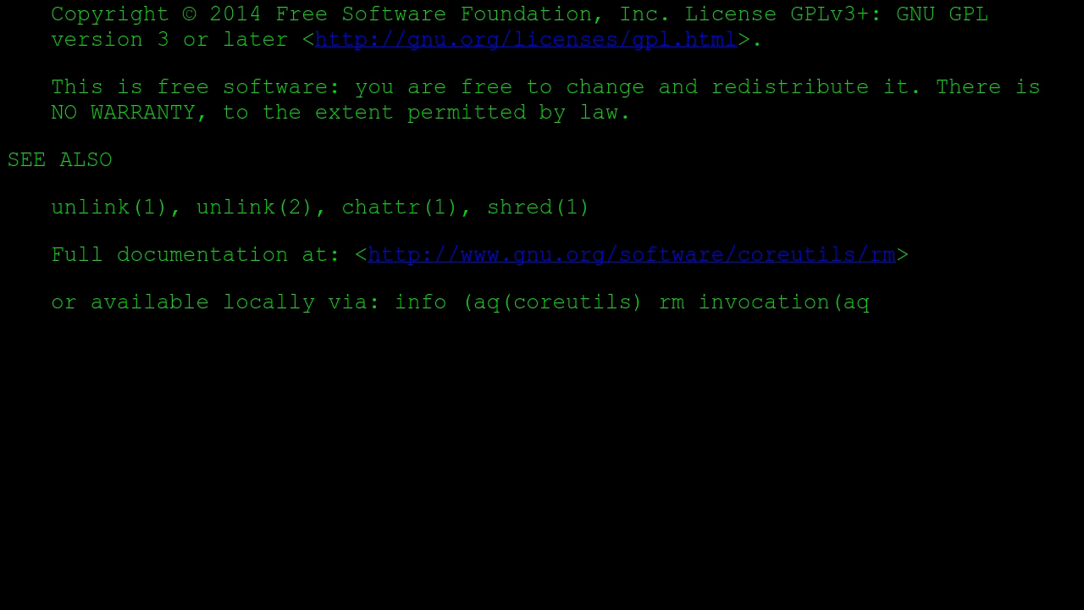
scroll("down", 3)
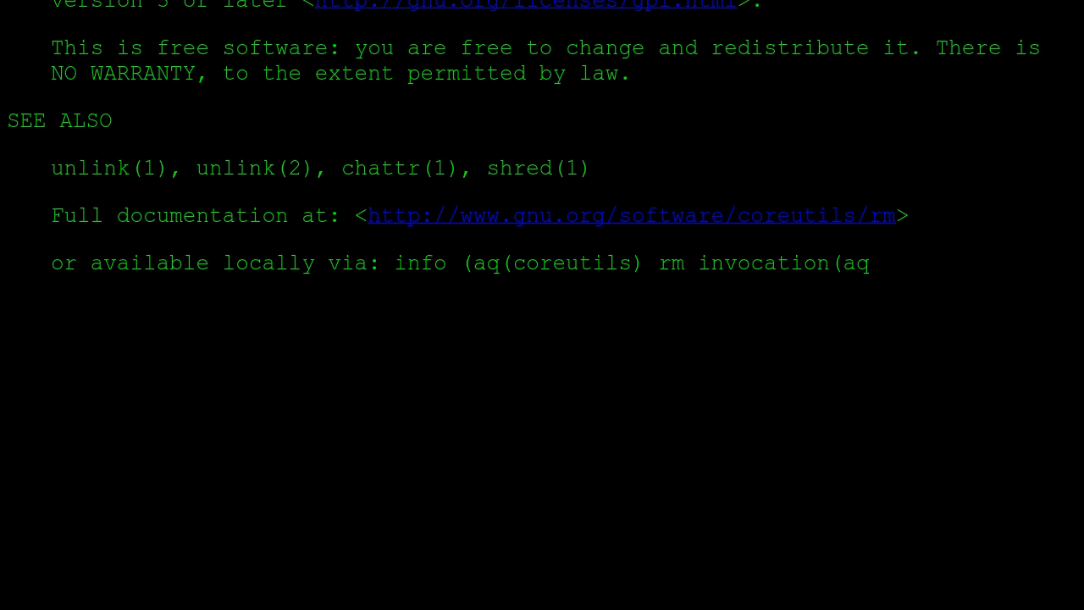
scroll("down", 3)
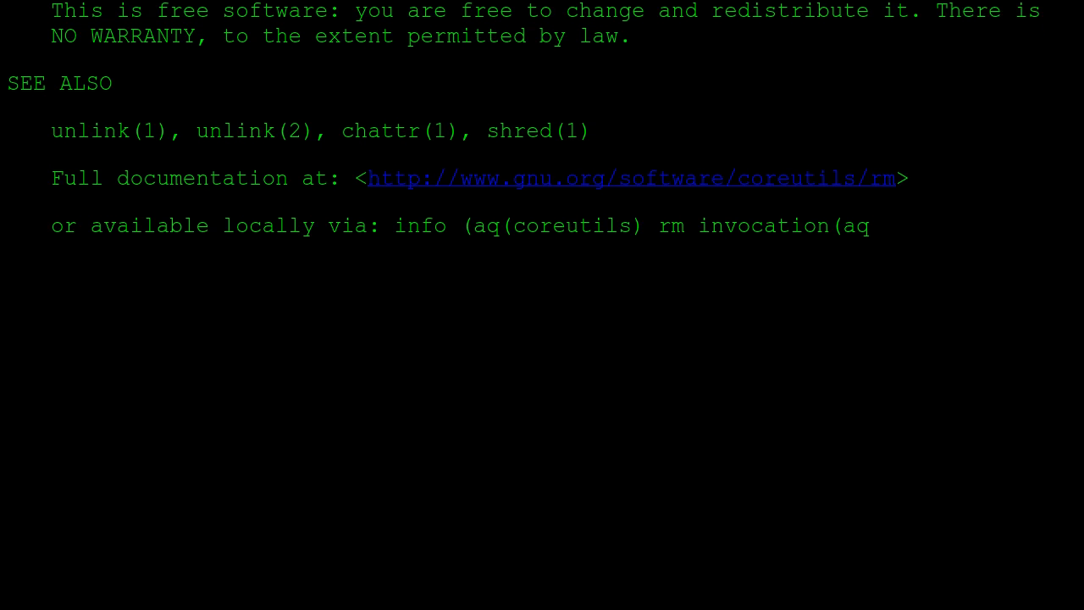
scroll("down", 3)
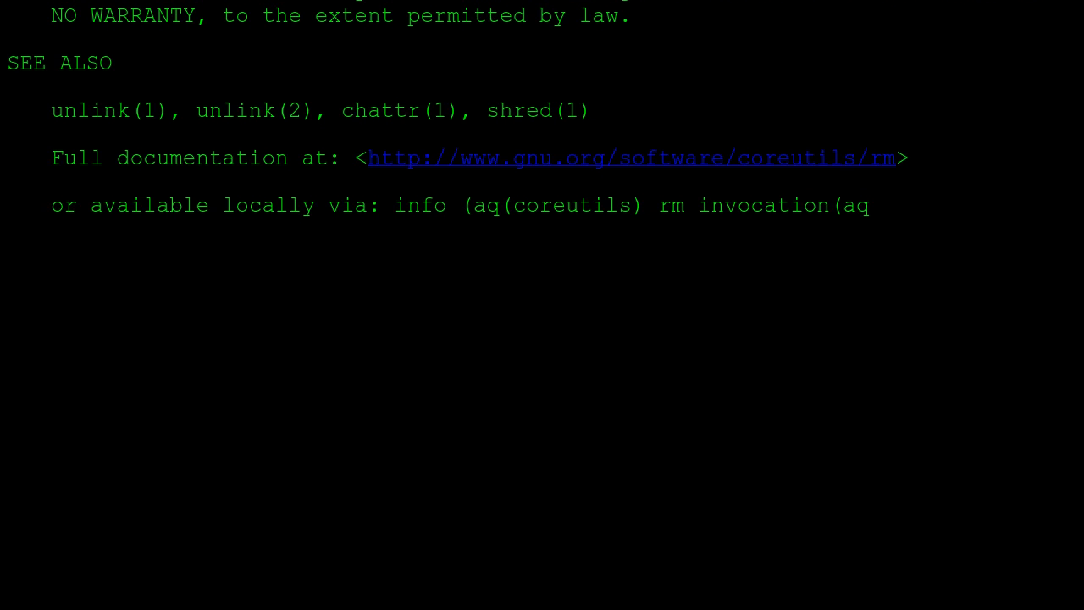